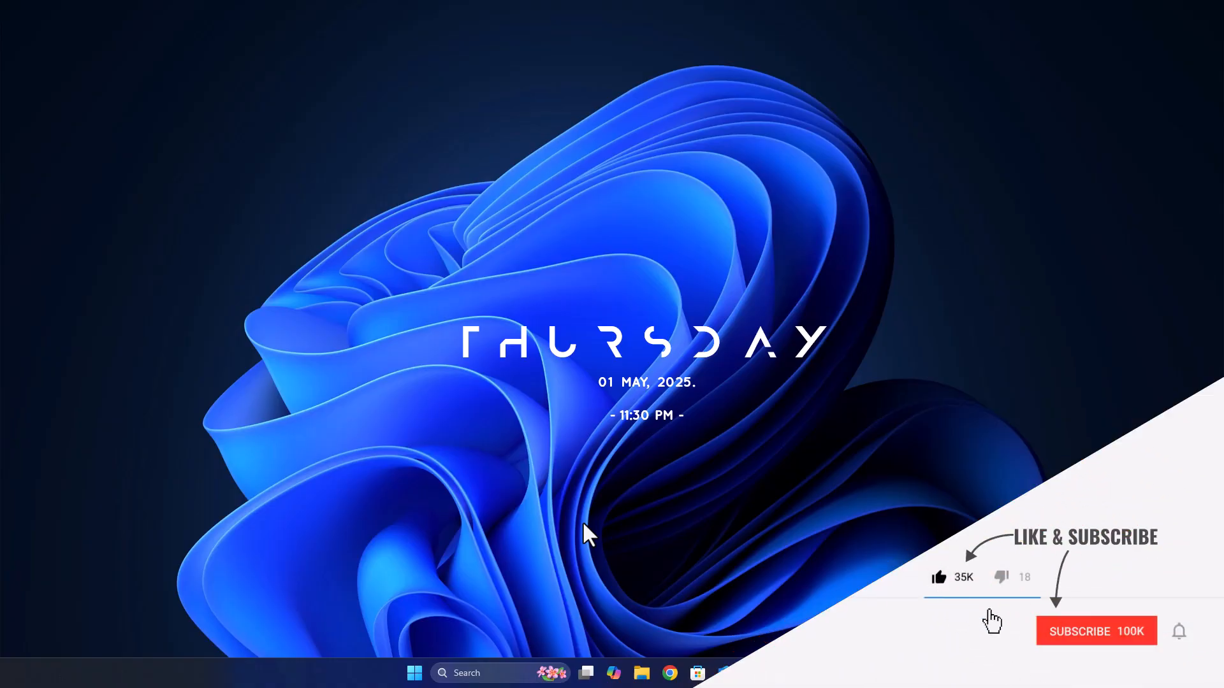
Click around the desktop, bringing up and dismissing its context menu.
click(1095, 631)
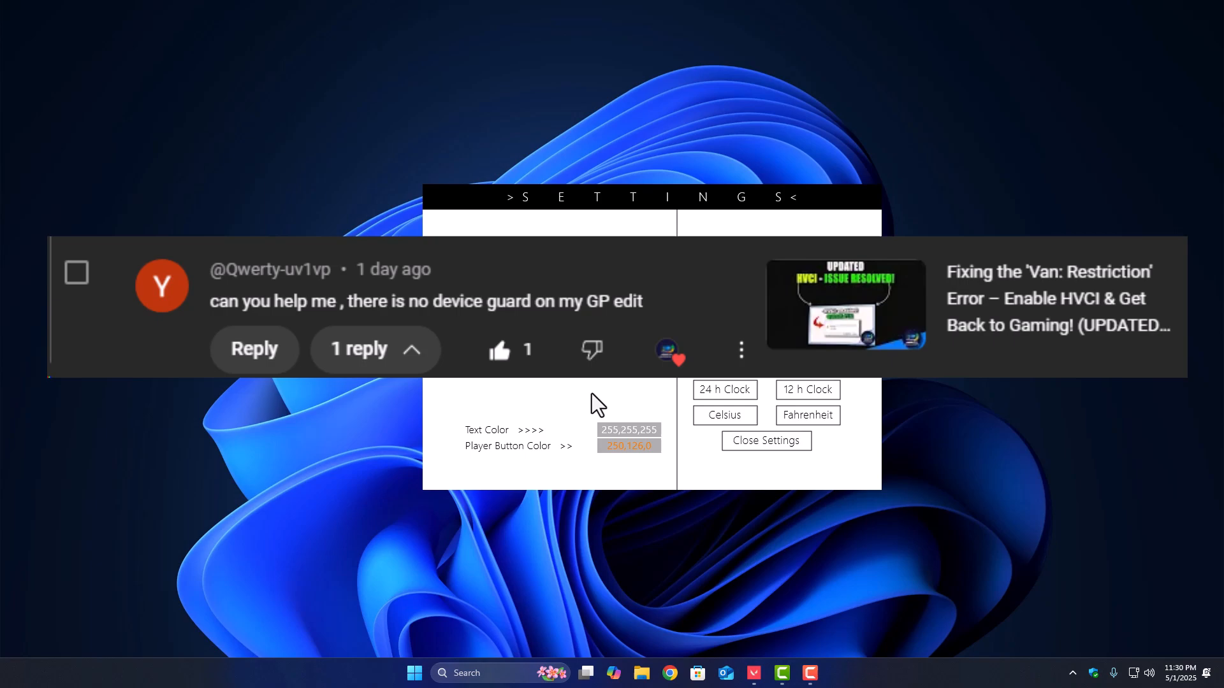
click(765, 440)
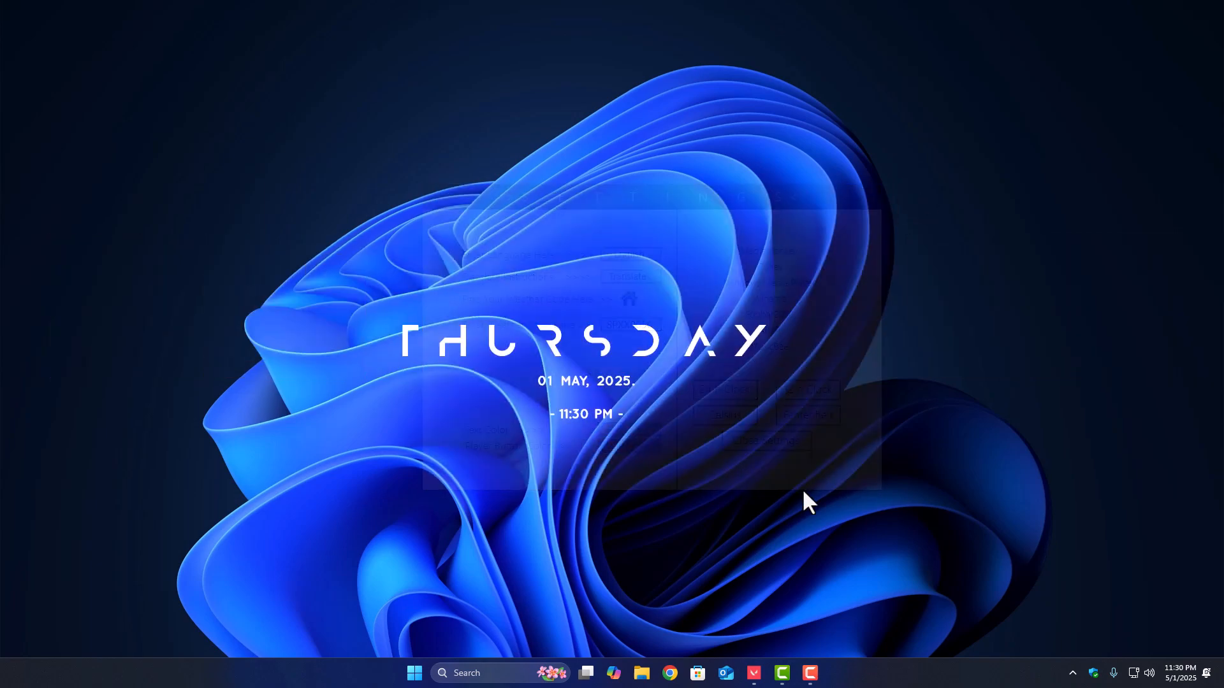
right_click(807, 504)
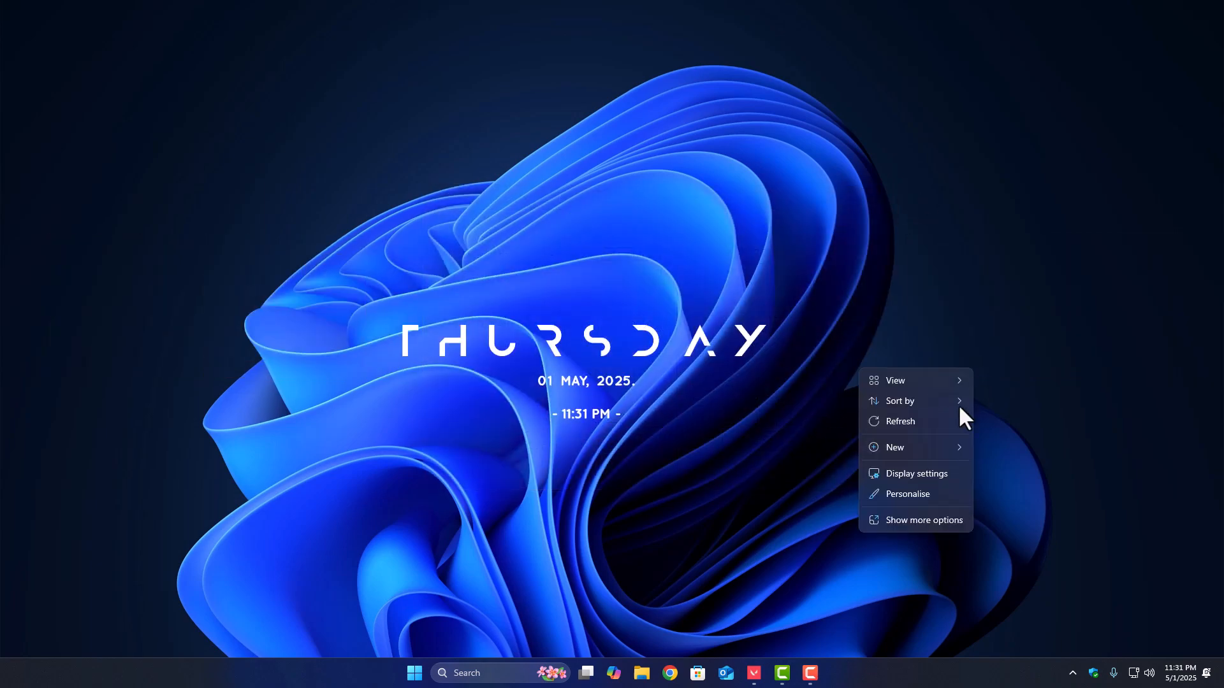
click(1037, 437)
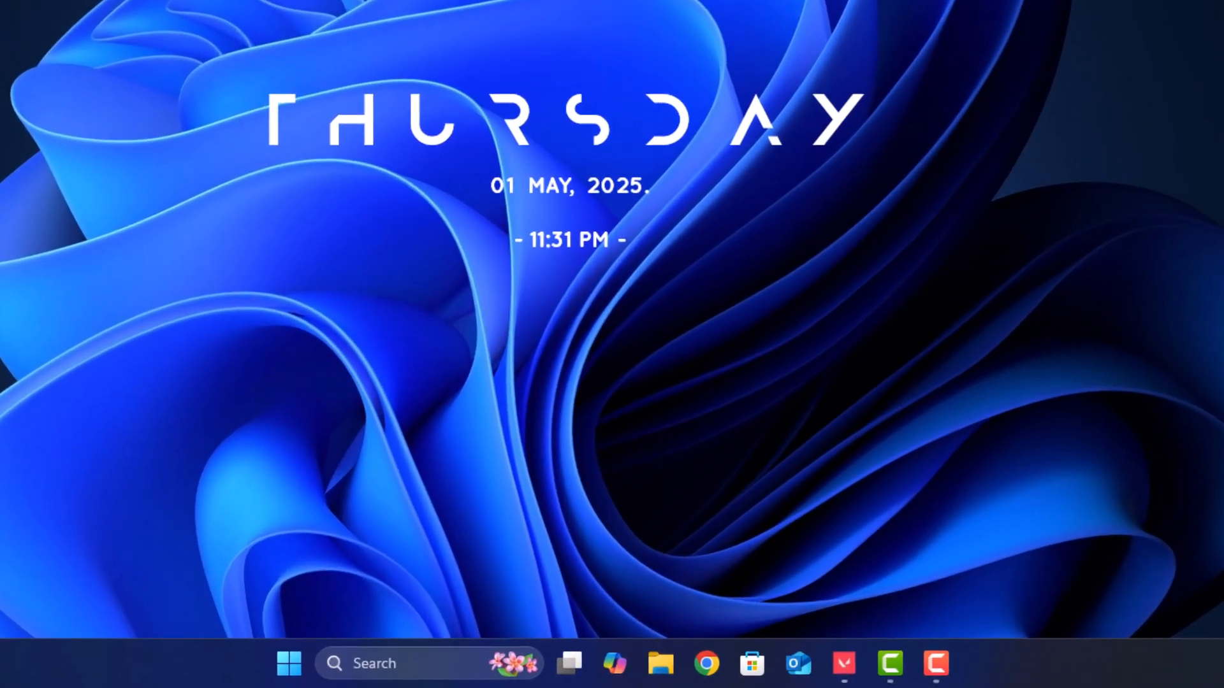
Run winver to confirm Windows 11 Pro 24H2, build 26100.3775, then close it.
text(winver)
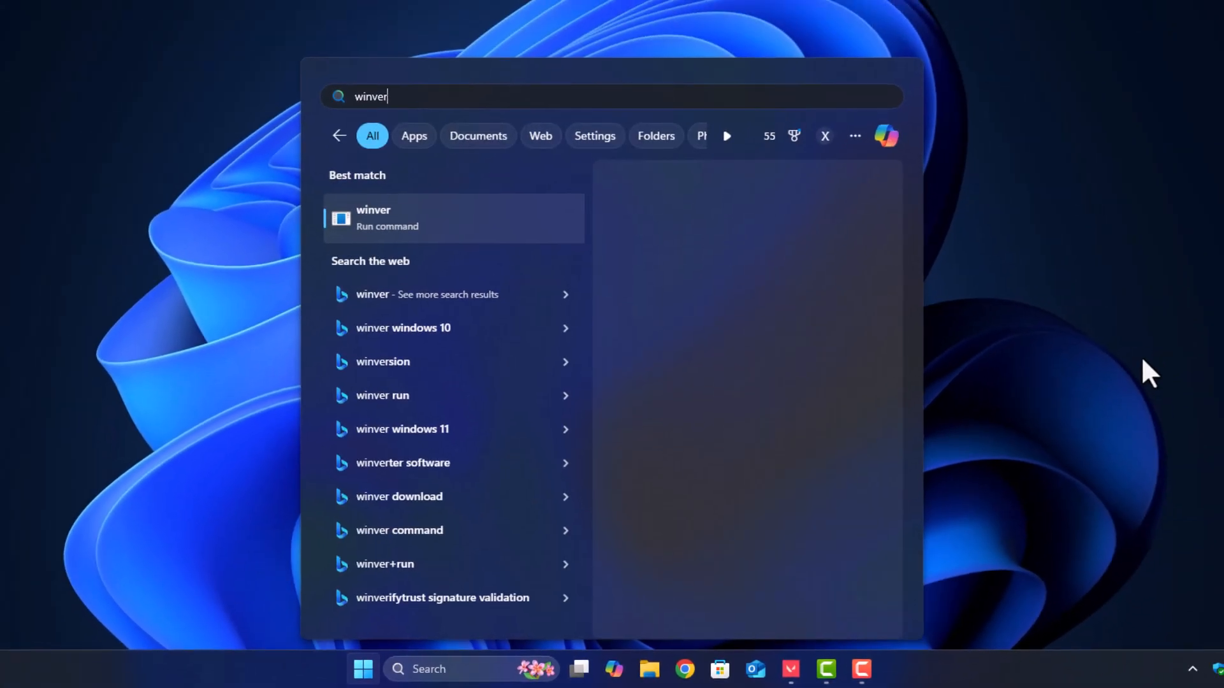
click(452, 218)
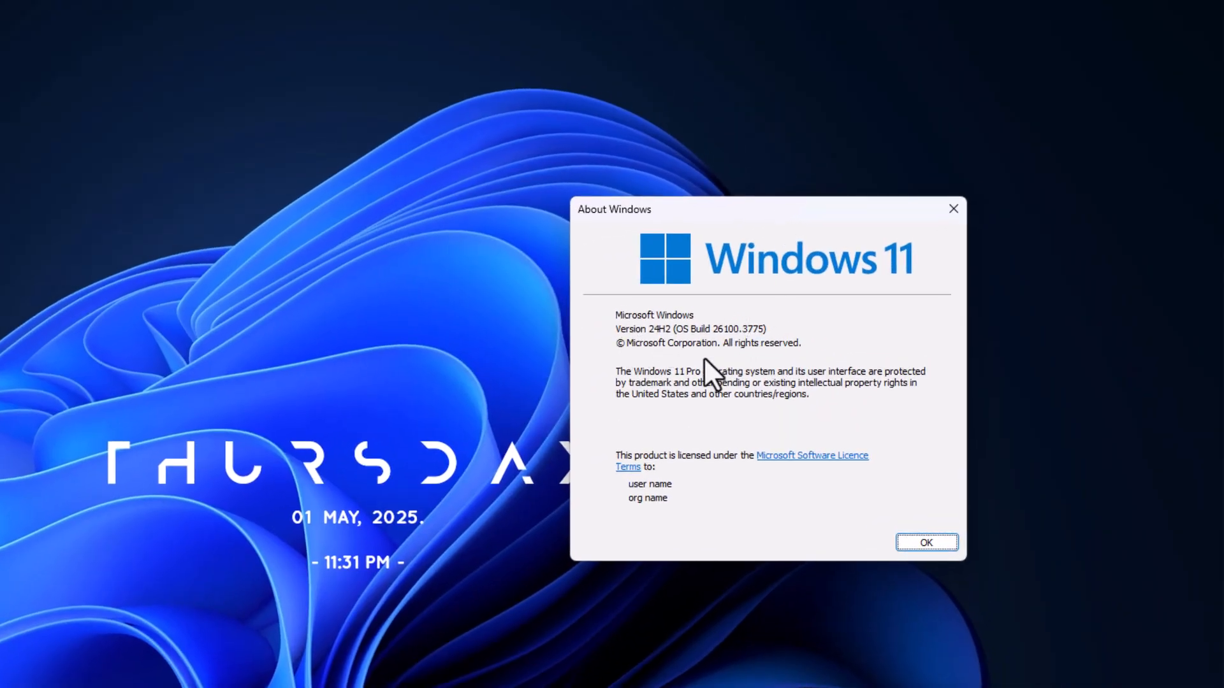
drag(616, 377, 745, 377)
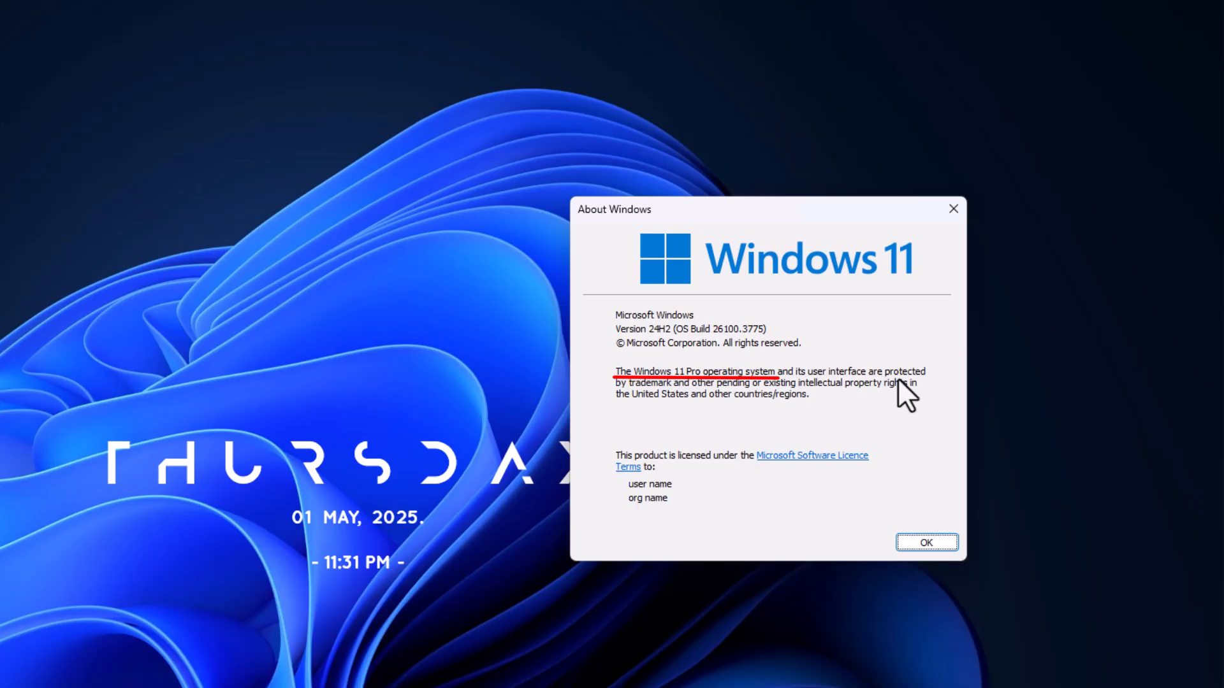
click(926, 542)
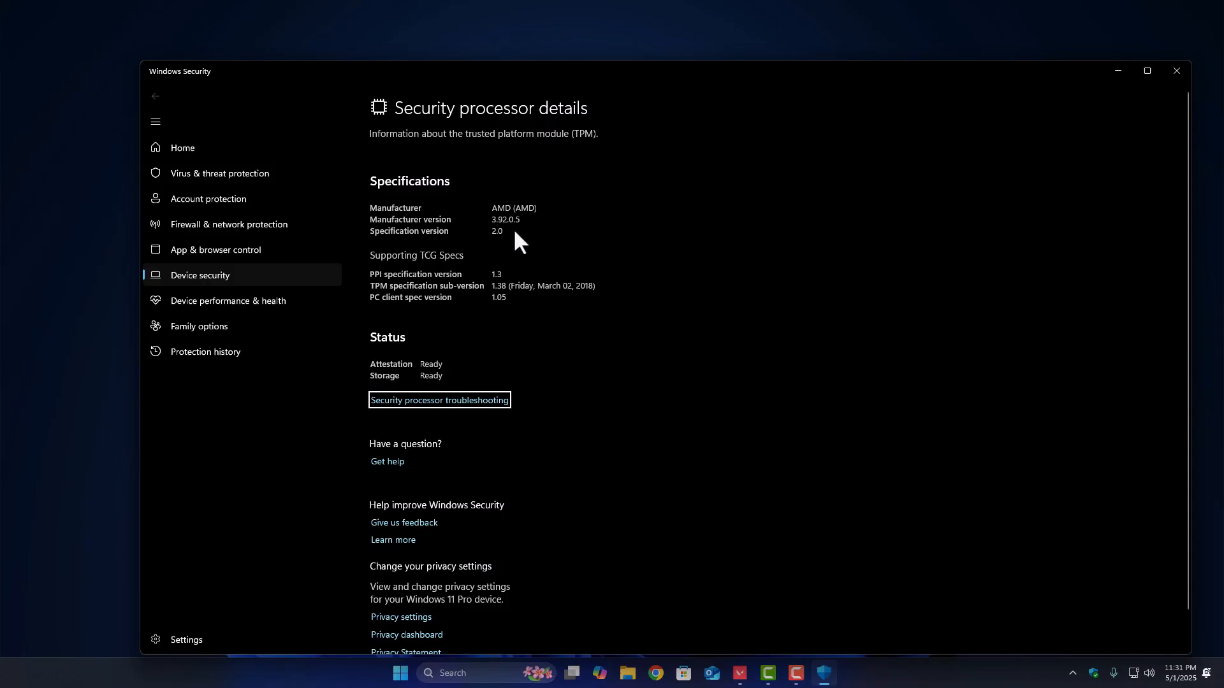
mouse_move(1155, 159)
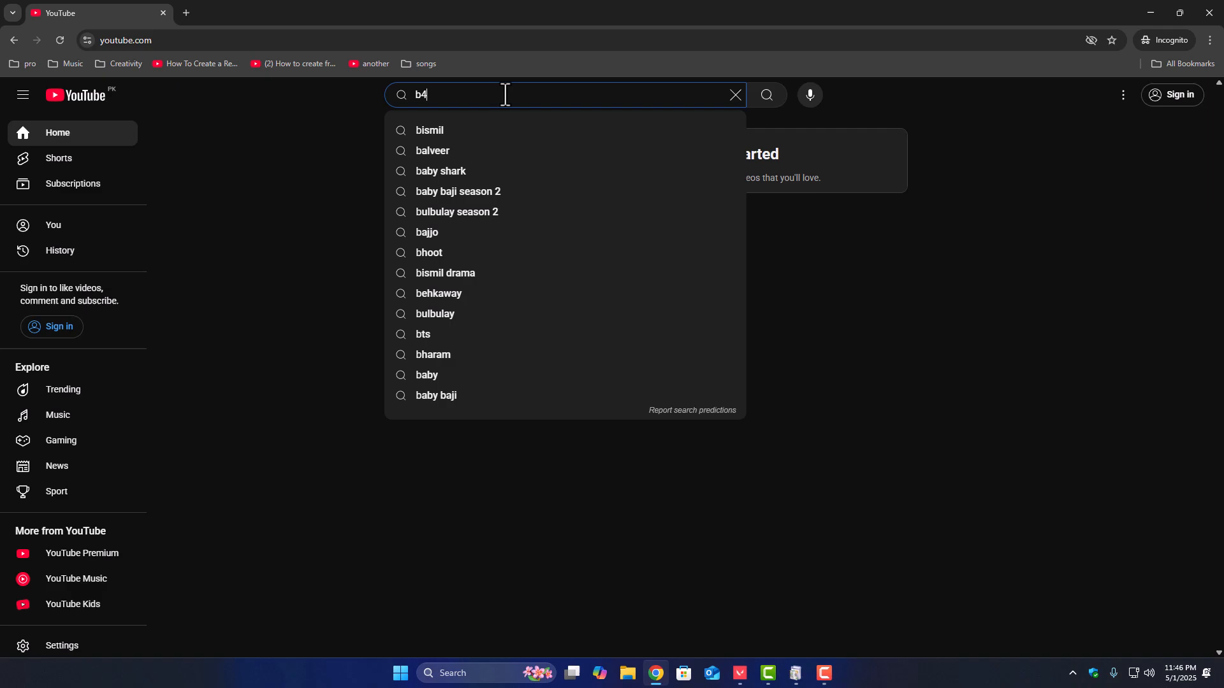
Search YouTube for the '450 m2 v2 motherbo' motherboard model.
text(450 m2 v2 motherbo)
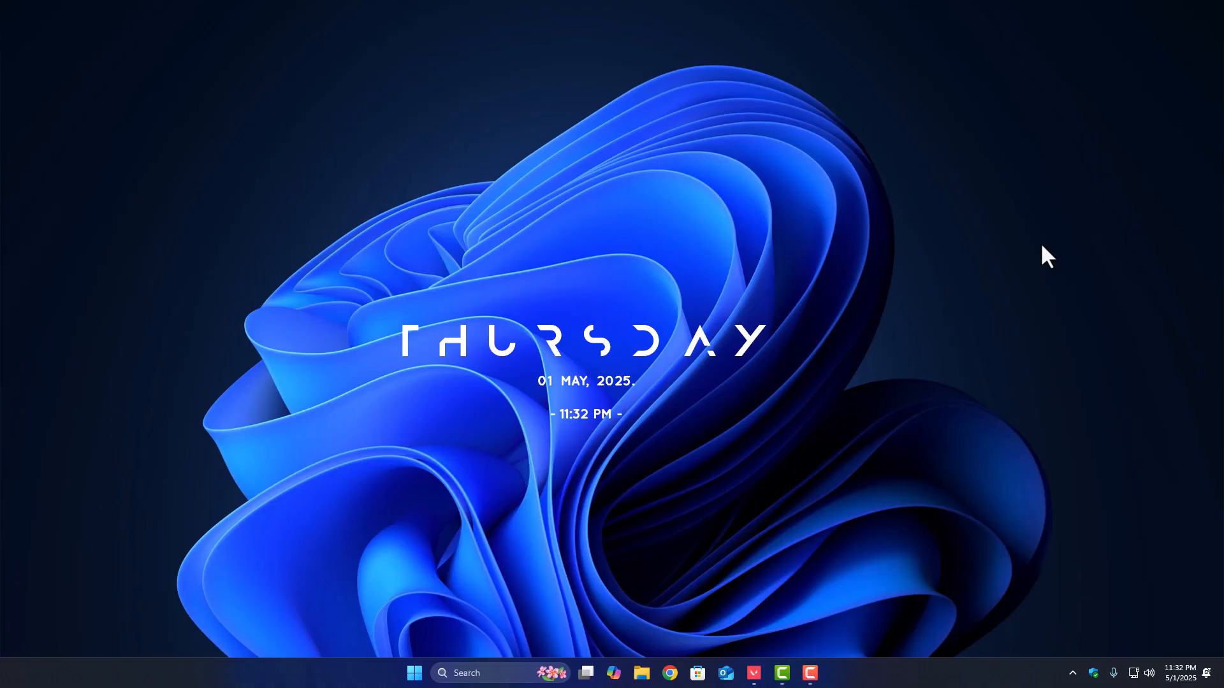
text(ms)
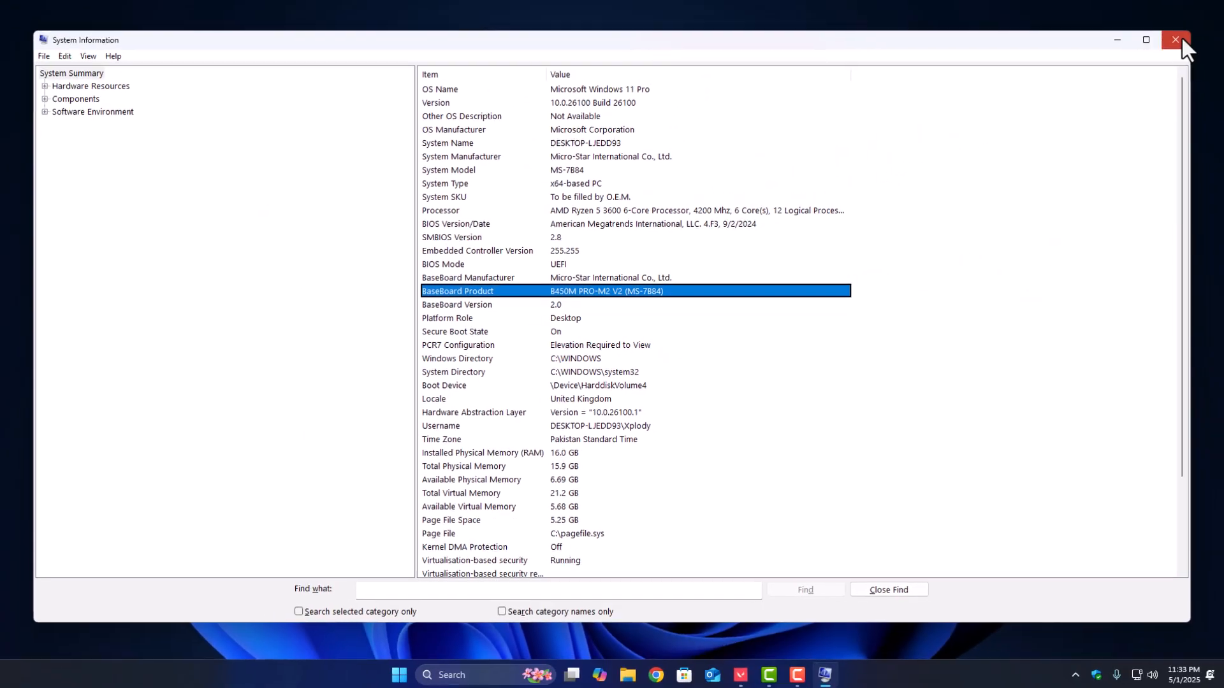
click(1175, 39)
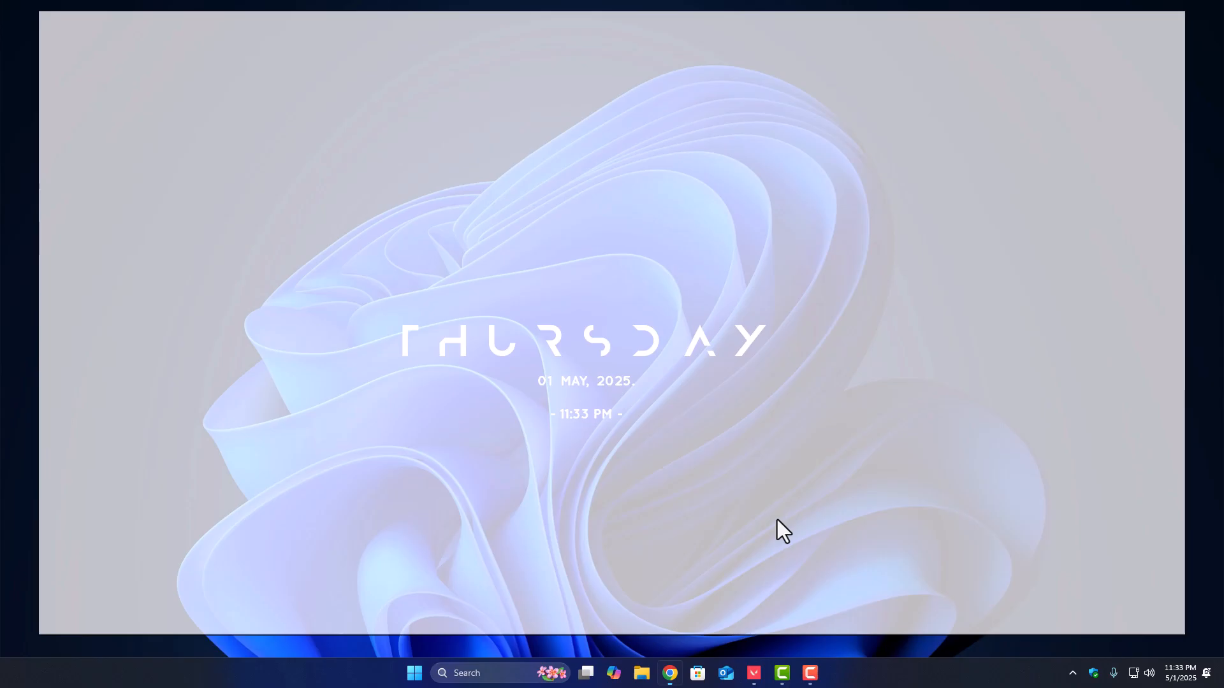
click(670, 673)
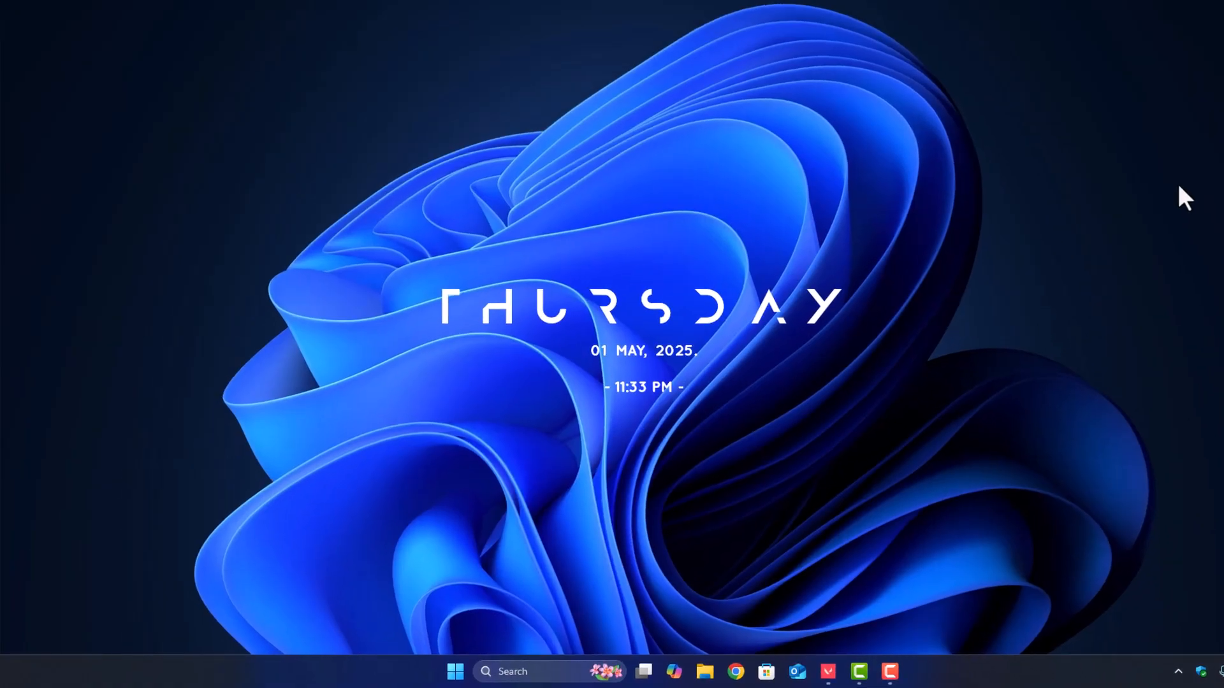
text(msinfo)
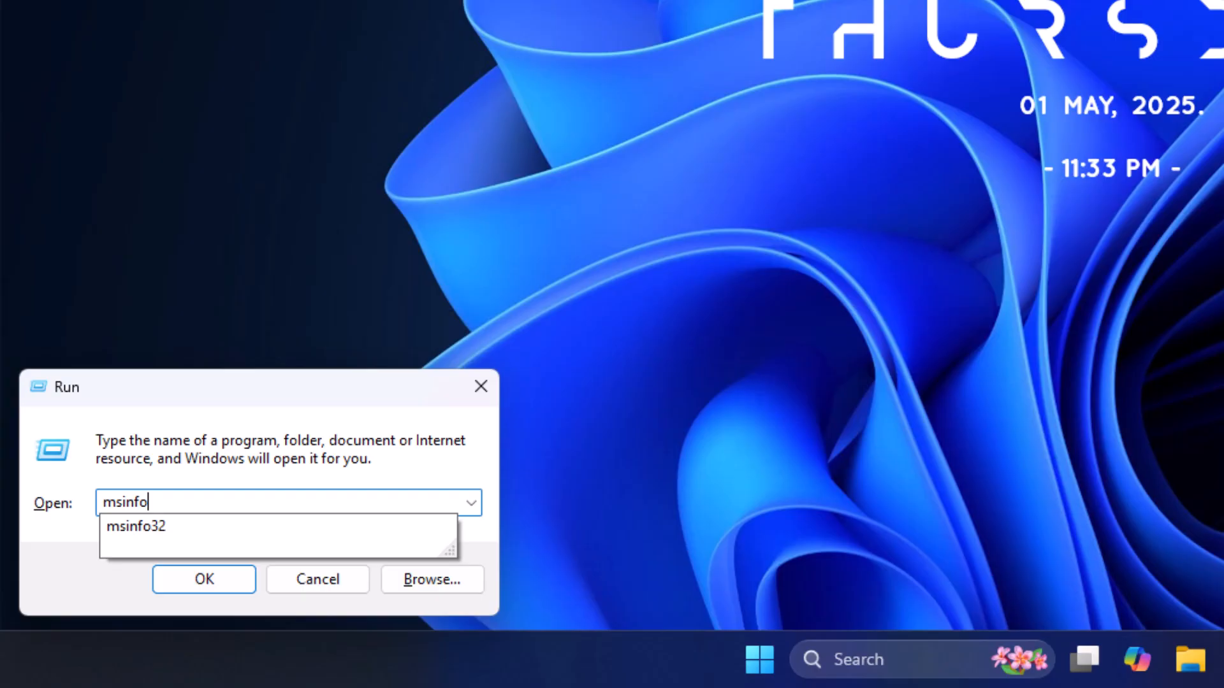
click(203, 580)
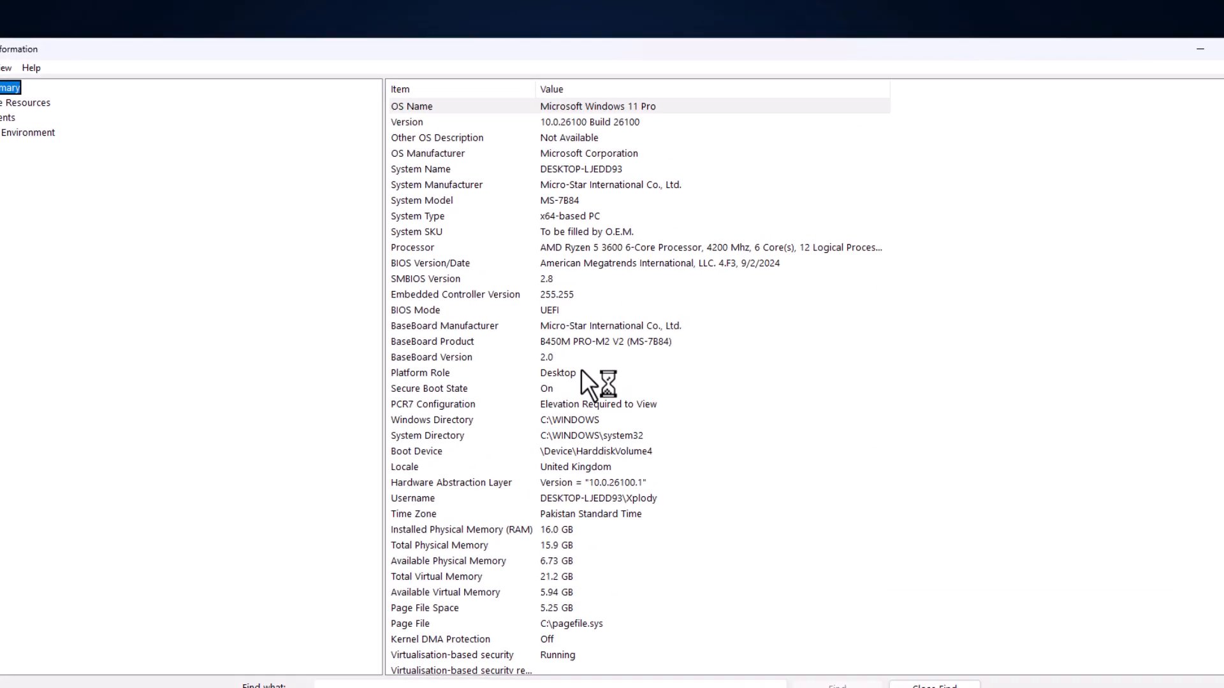
scroll(down, 3)
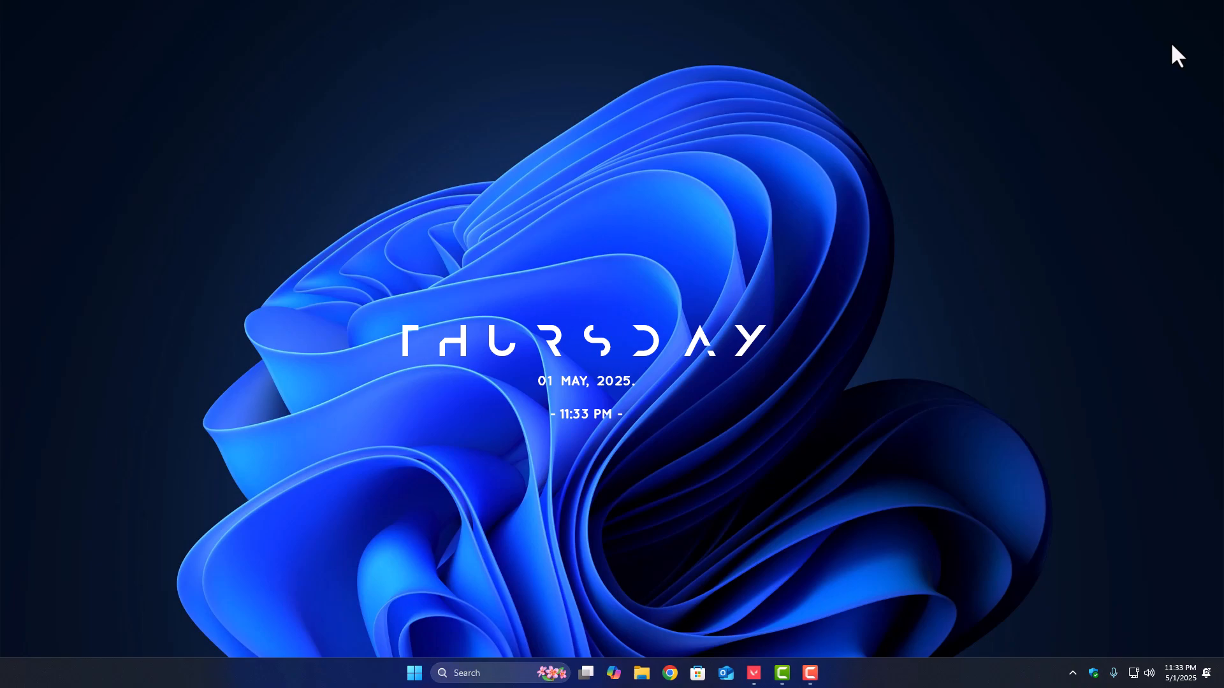
mouse_move(908, 341)
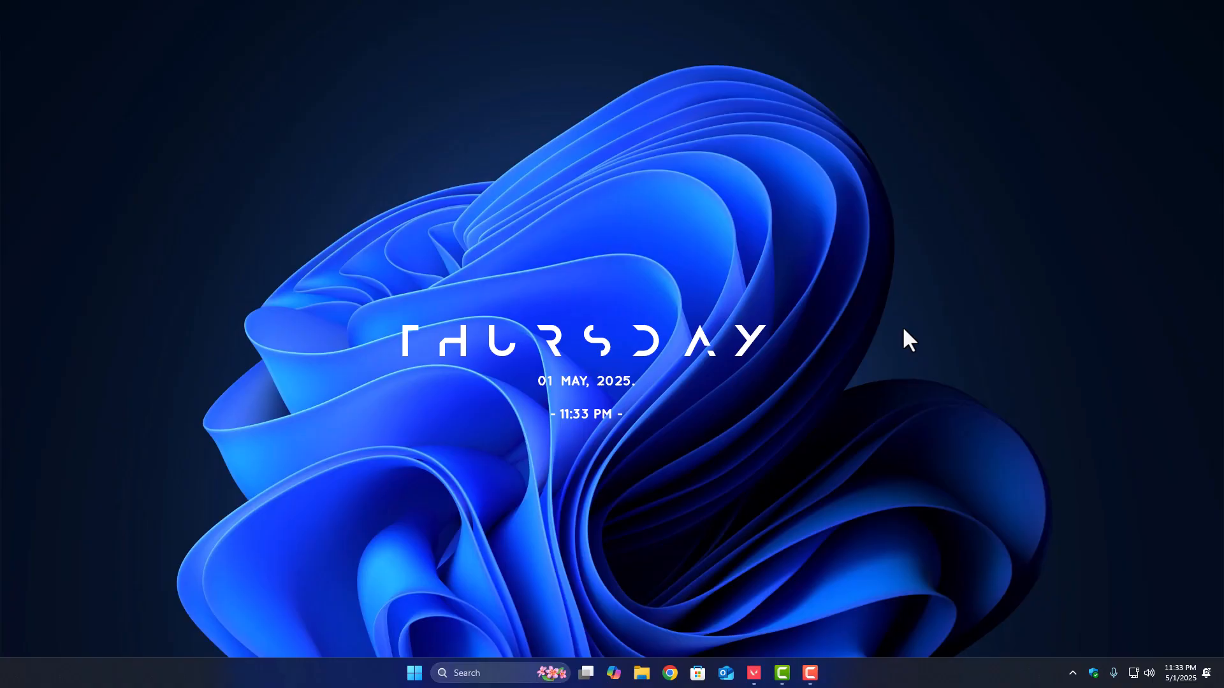
Check Hyper-V in Turn Windows features on or off, apply, and restart now.
click(415, 673)
text(windows)
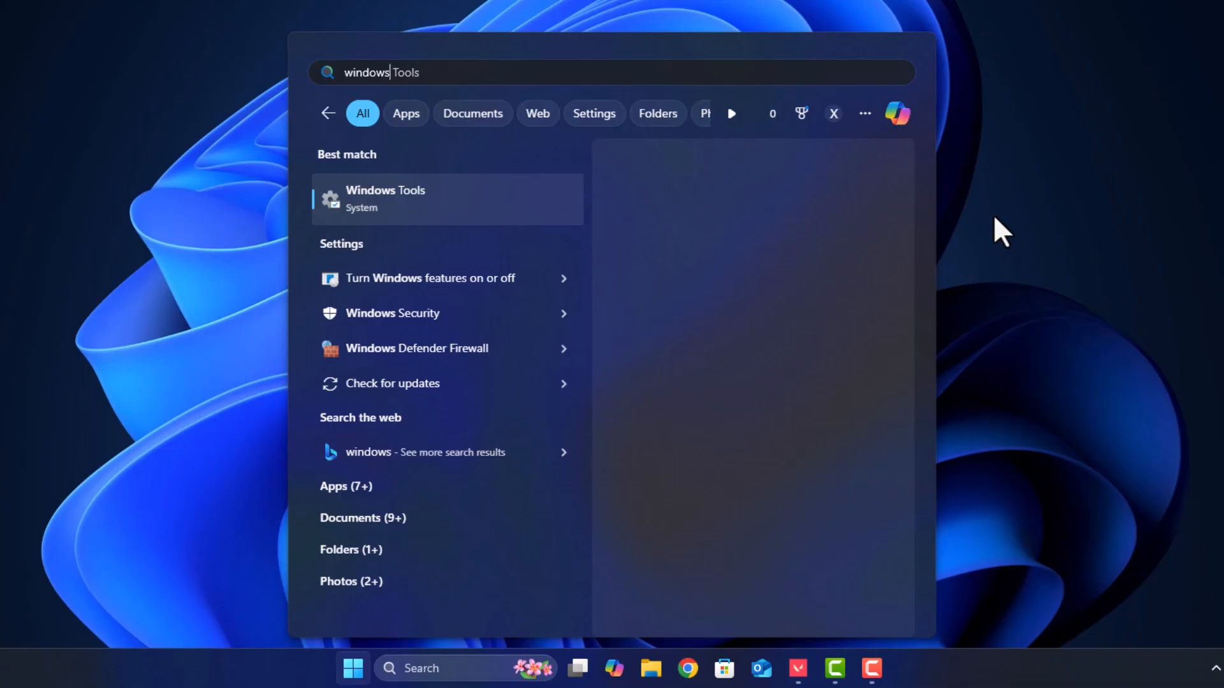
click(429, 278)
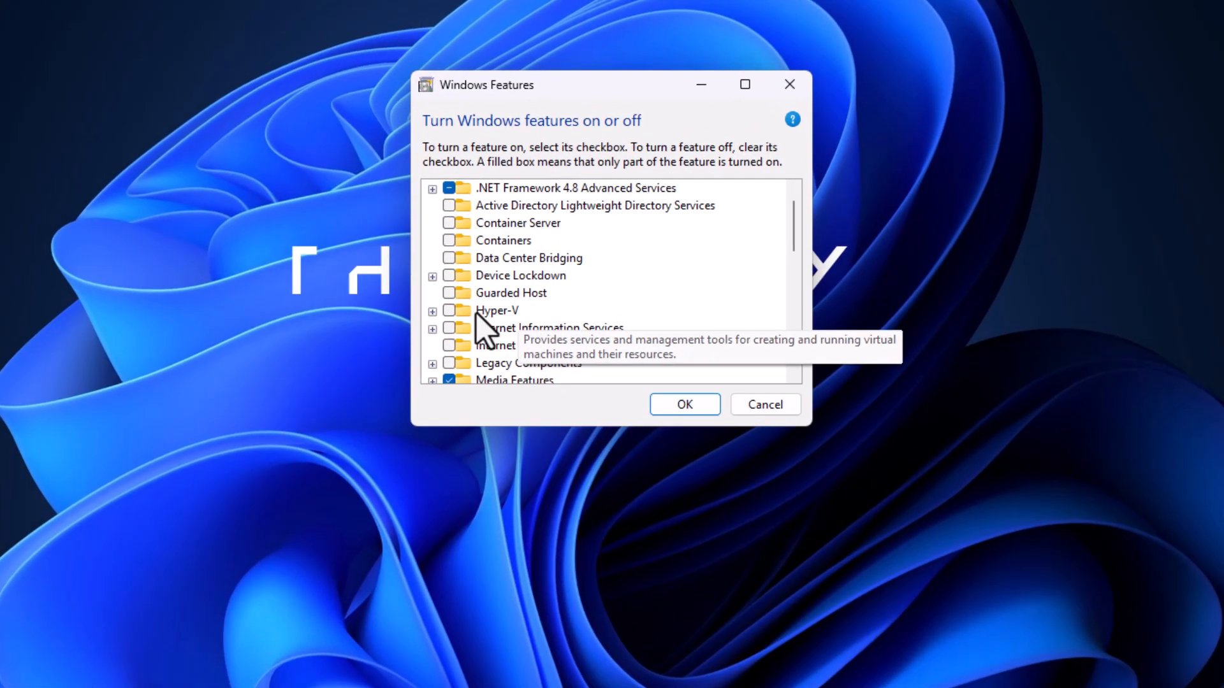
click(431, 310)
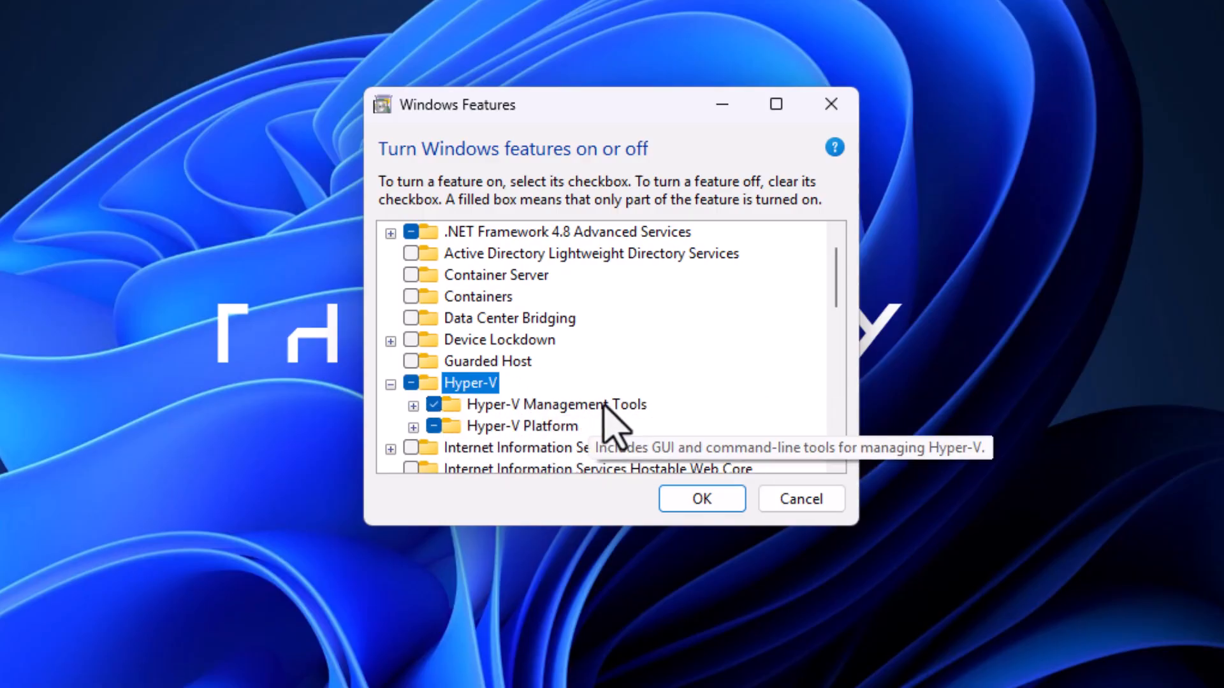
mouse_move(710, 437)
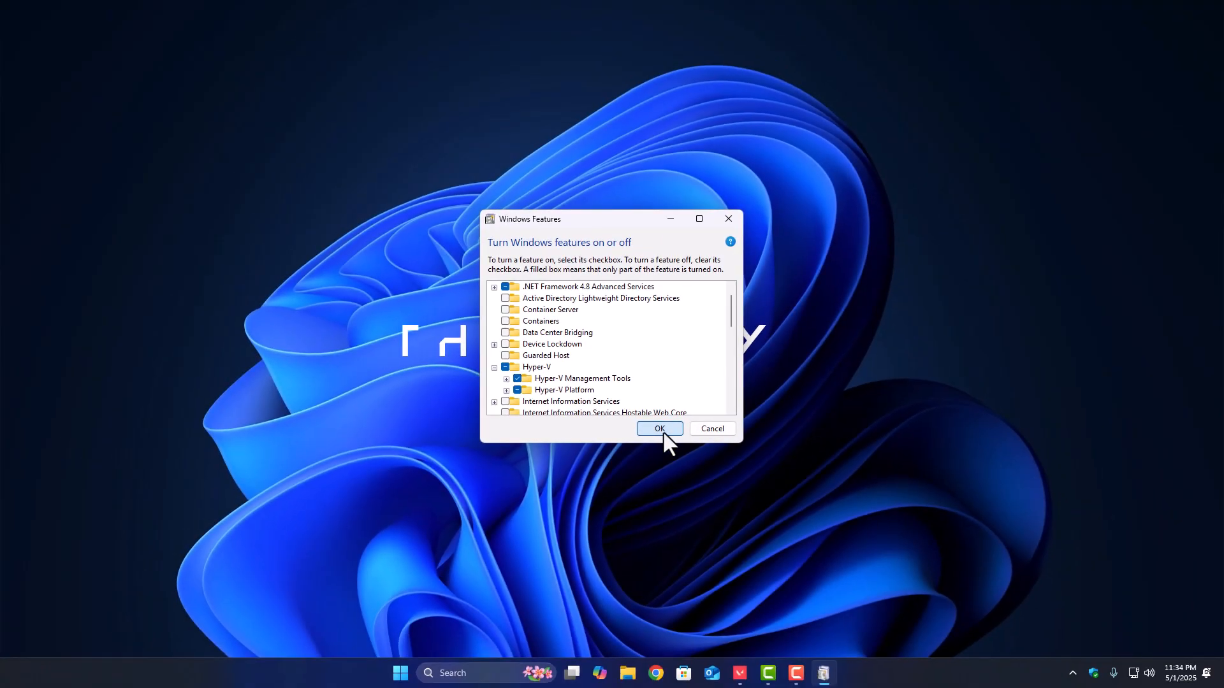
click(659, 428)
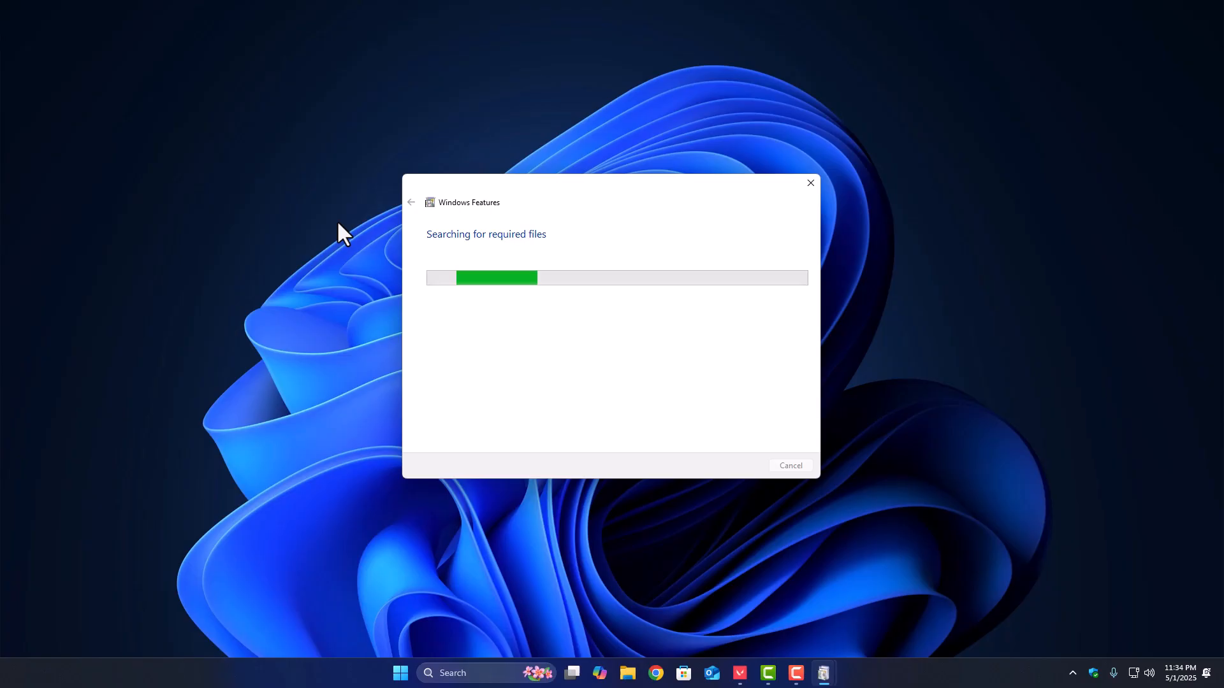
mouse_move(368, 286)
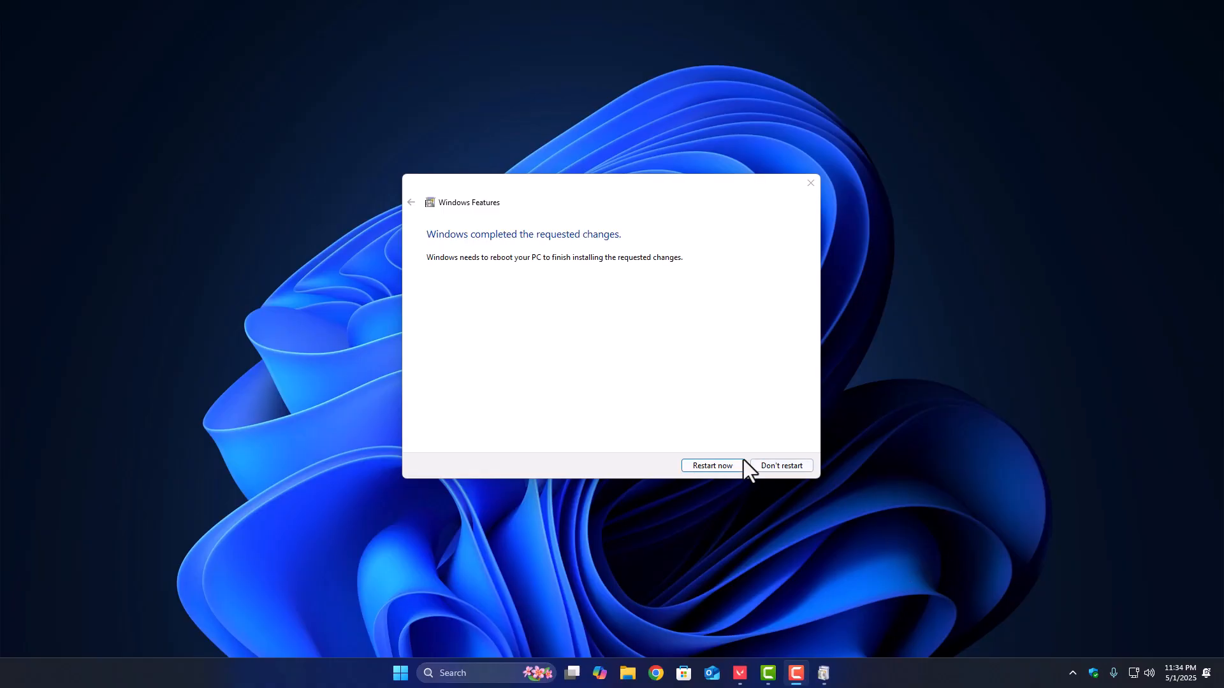
click(710, 466)
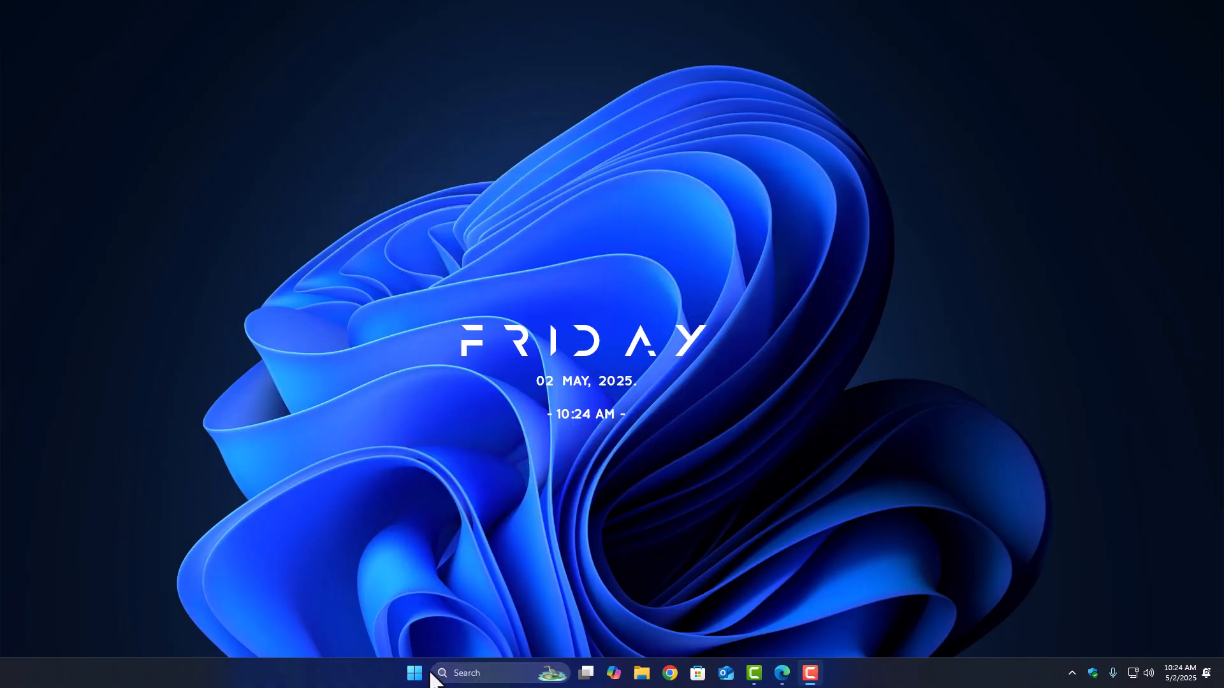
Run 'bcdedit /set hypervisorlaunchtype auto' in admin PowerShell, then restart the PC.
click(415, 673)
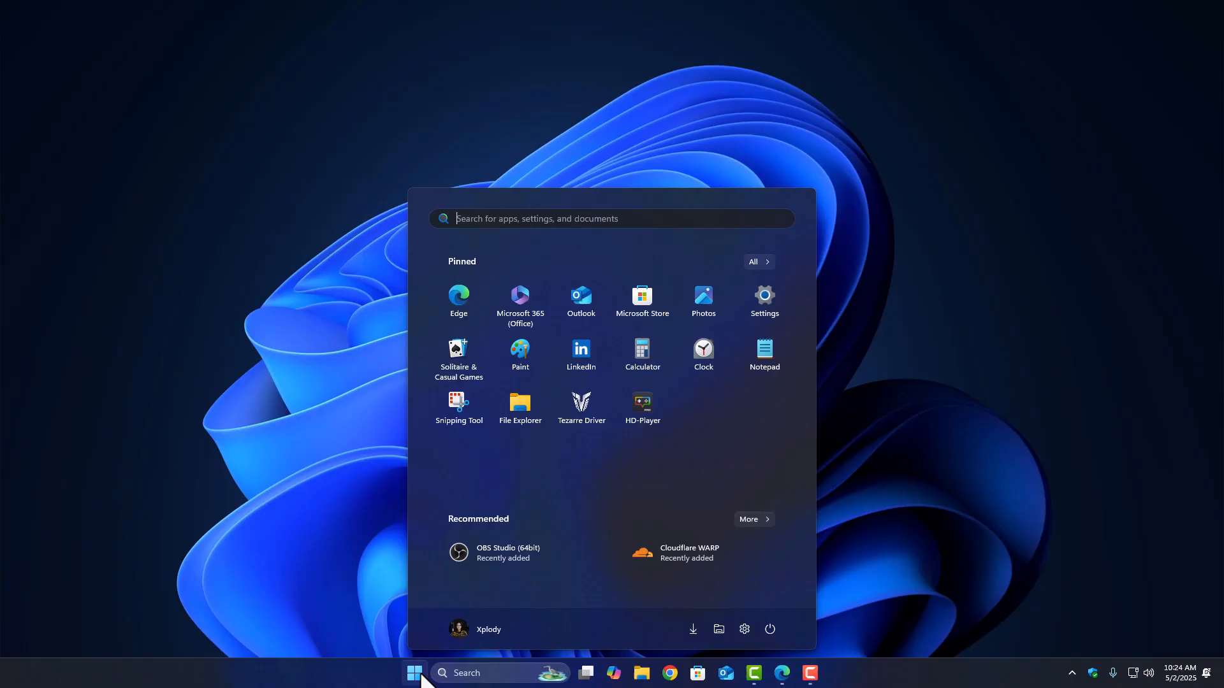
right_click(415, 673)
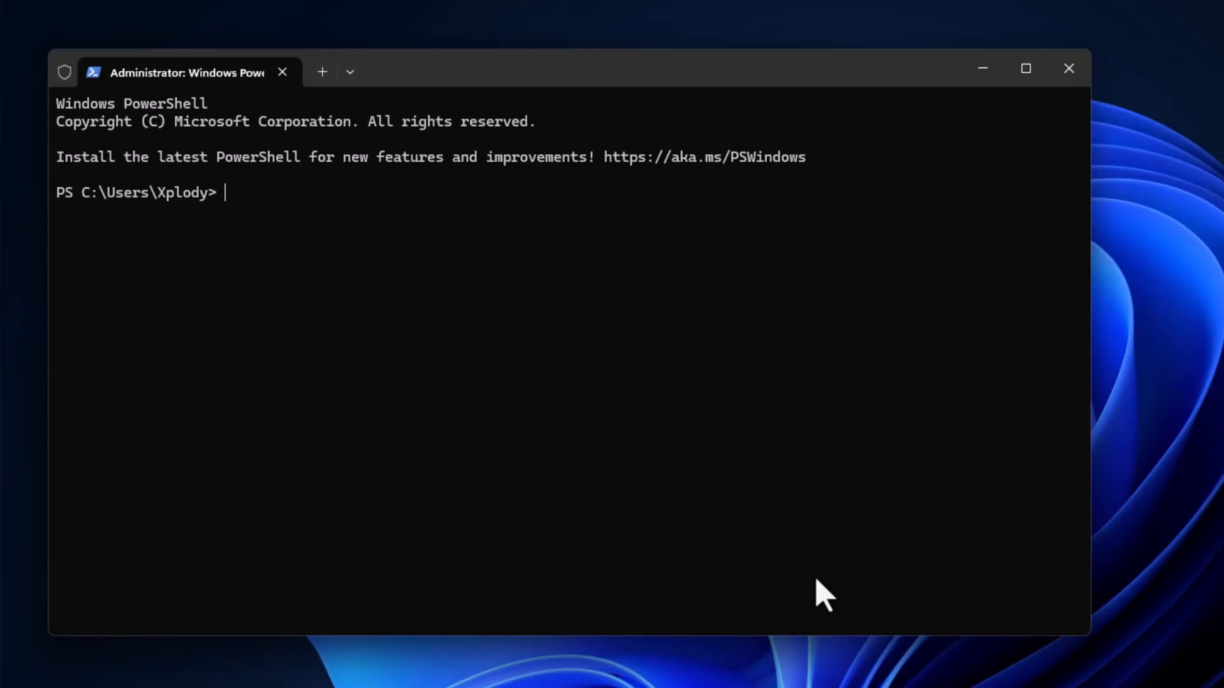
text(bcdedit /set hypervisorlaunchtype auto)
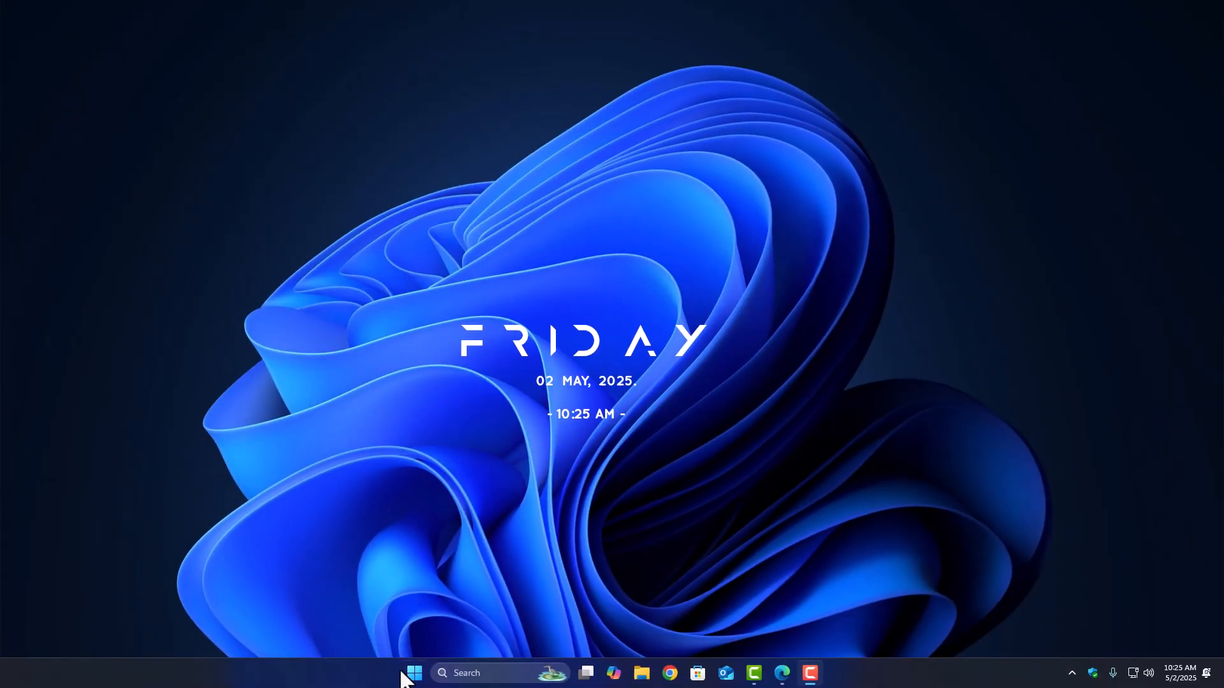
click(415, 673)
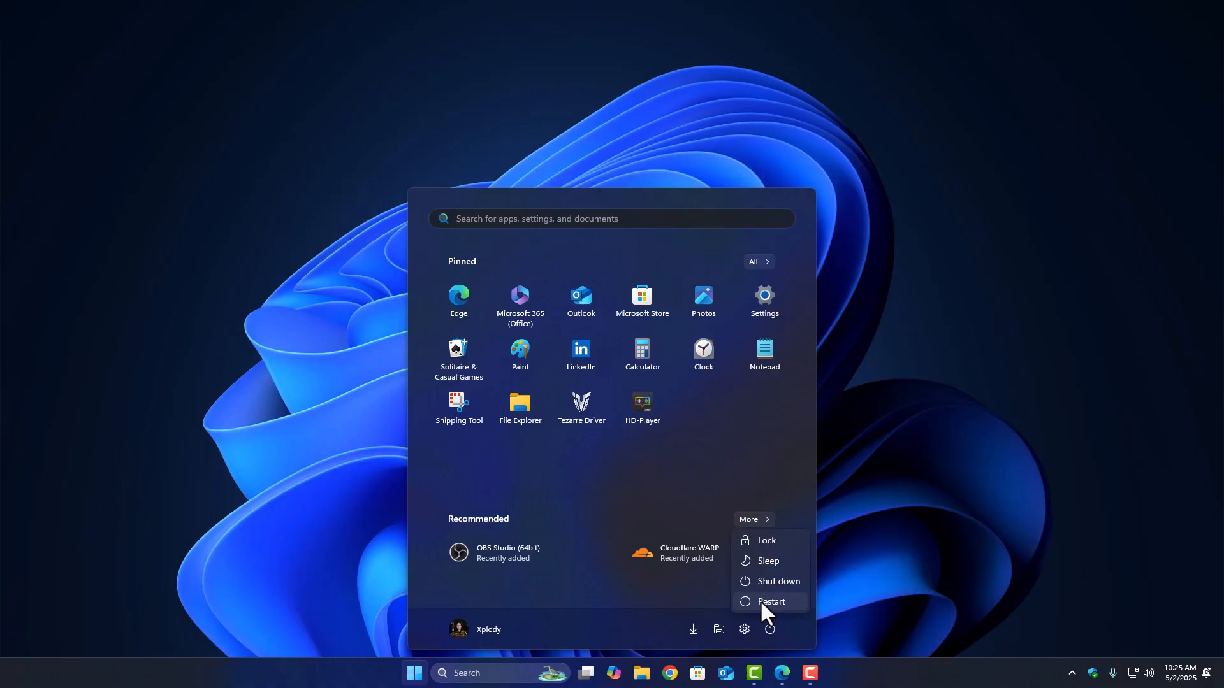
click(771, 602)
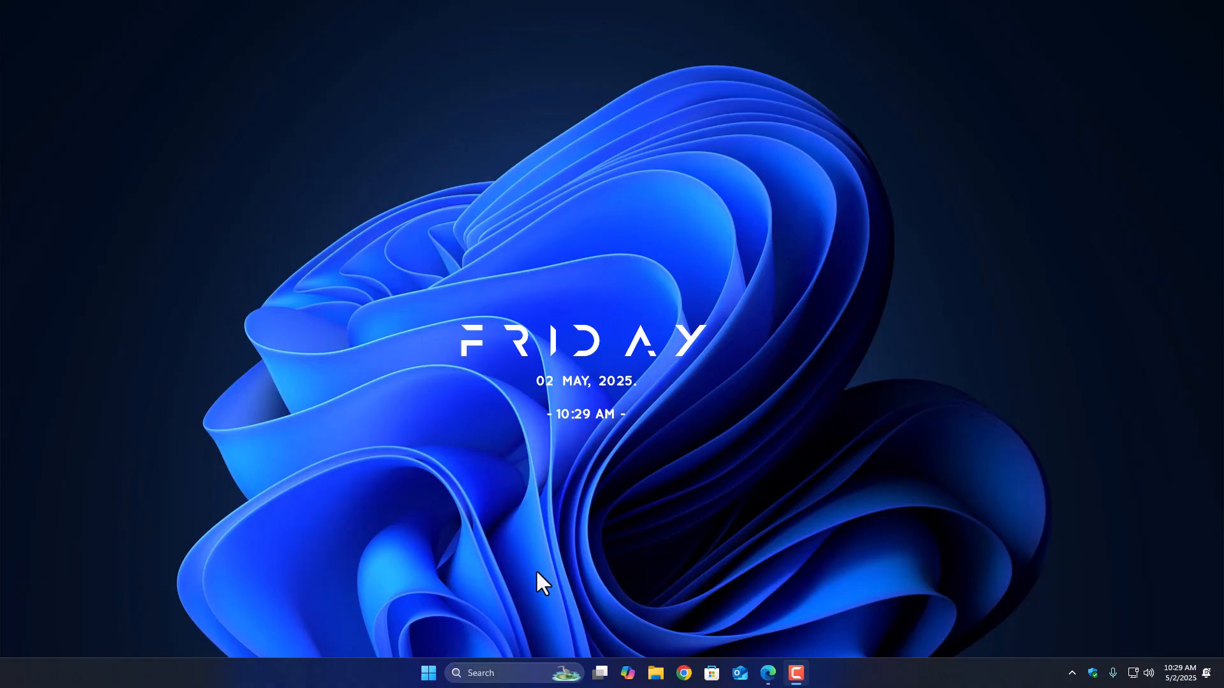
Launch gpedit.msc and navigate to Computer Configuration > Administrative Templates > System > Device Guard.
text(gpedit.msc)
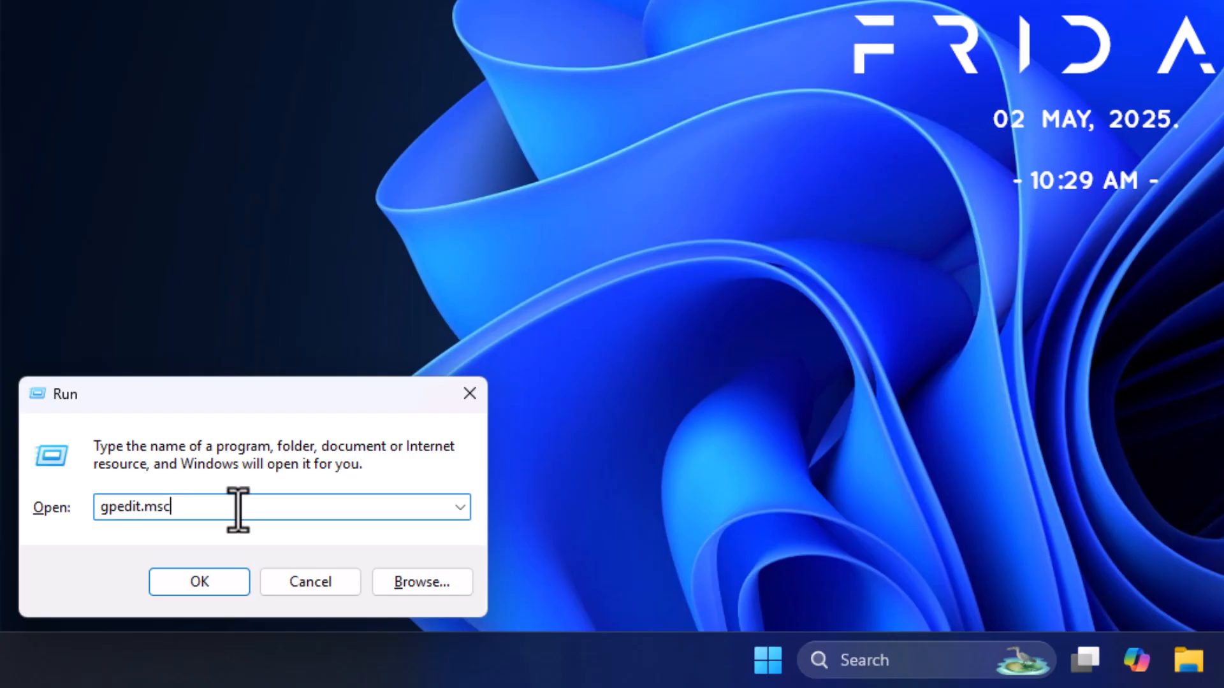
click(198, 581)
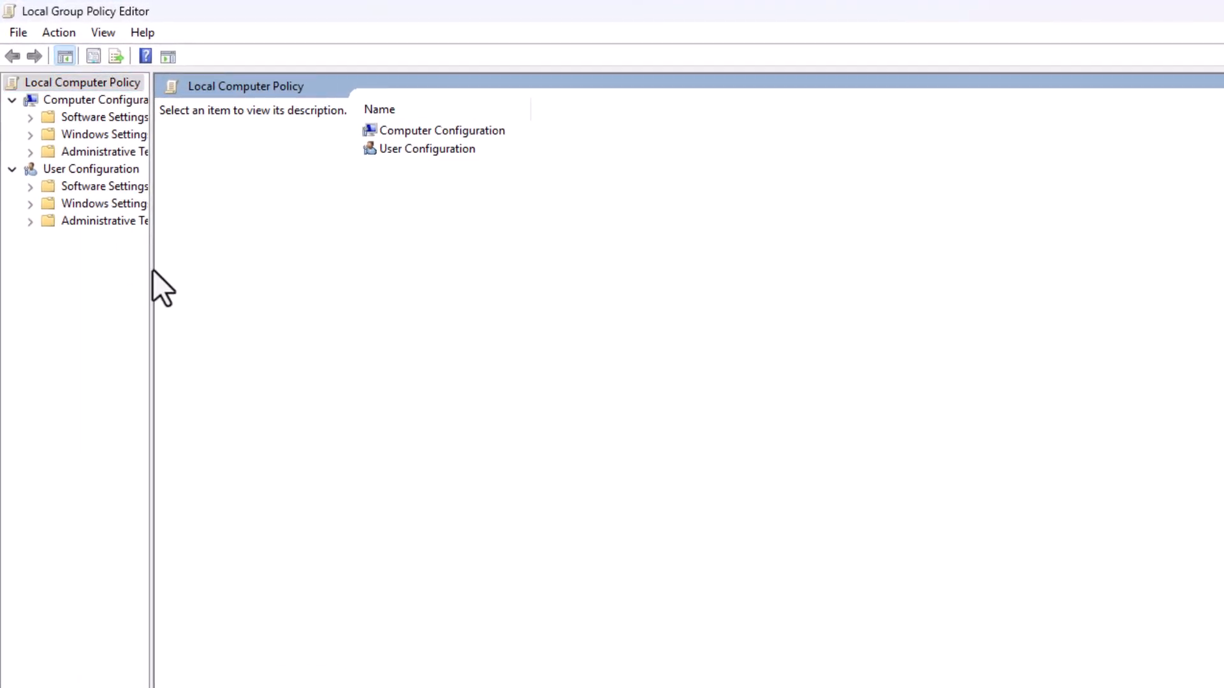
click(941, 130)
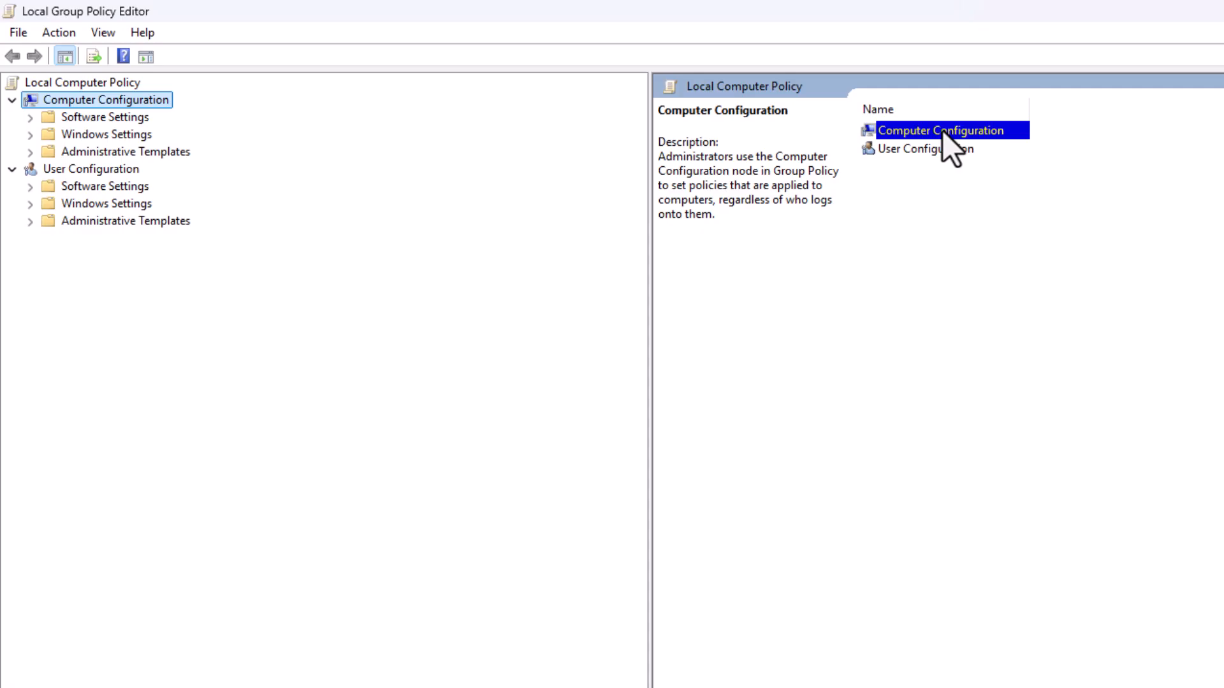
click(125, 151)
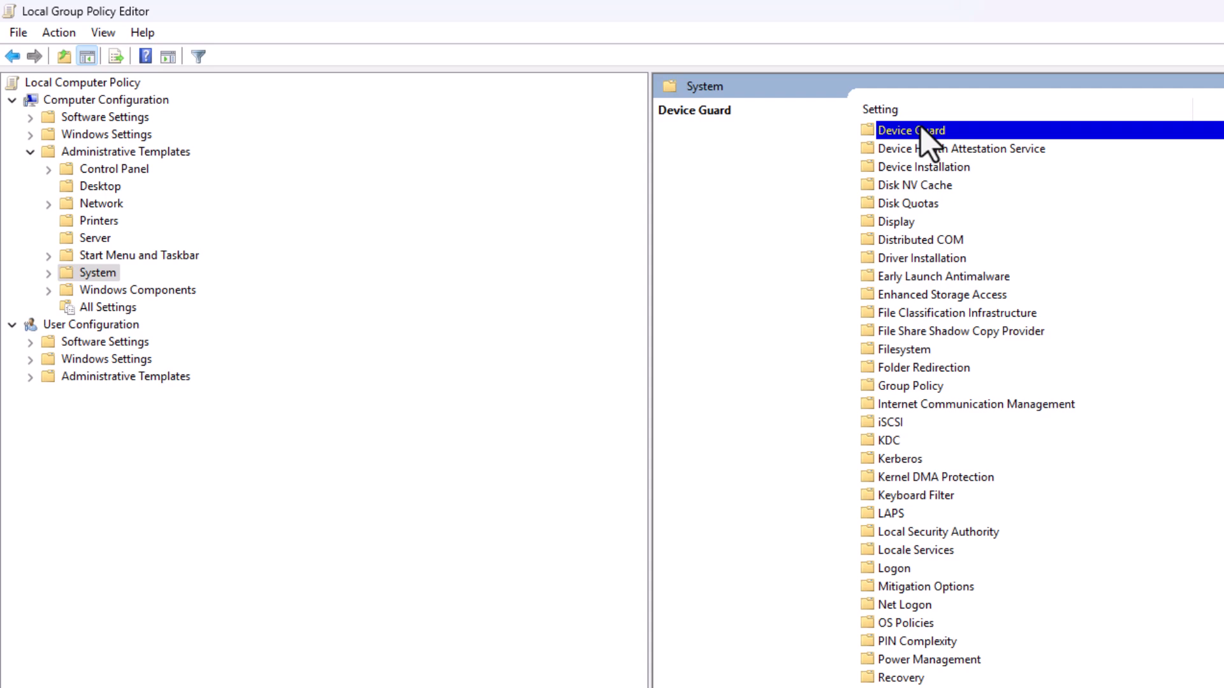
double_click(911, 129)
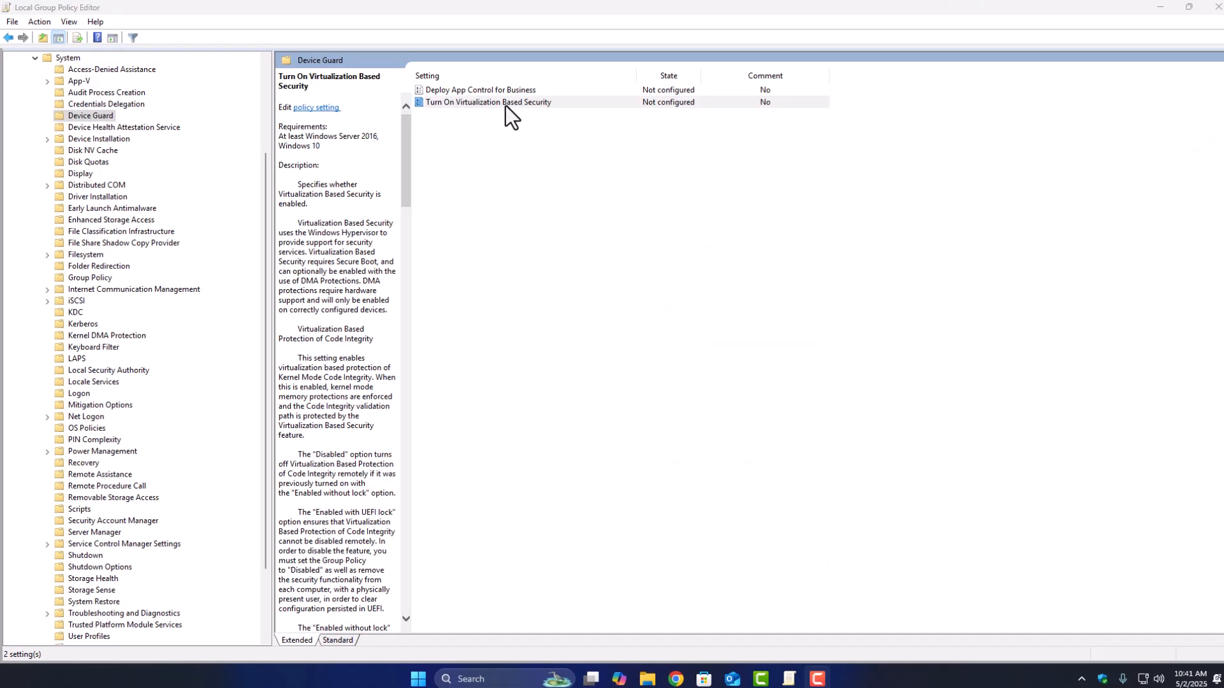
Enable Turn On Virtualization Based Security with code integrity set to Enabled with UEFI lock.
double_click(488, 101)
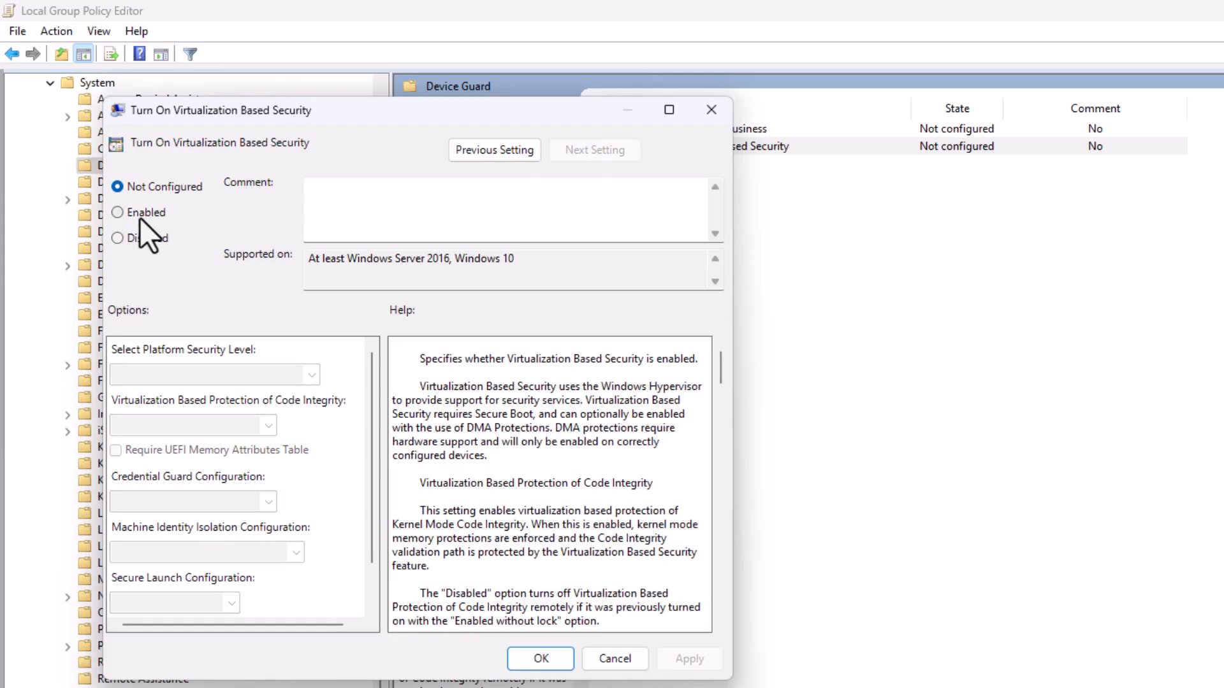
click(116, 212)
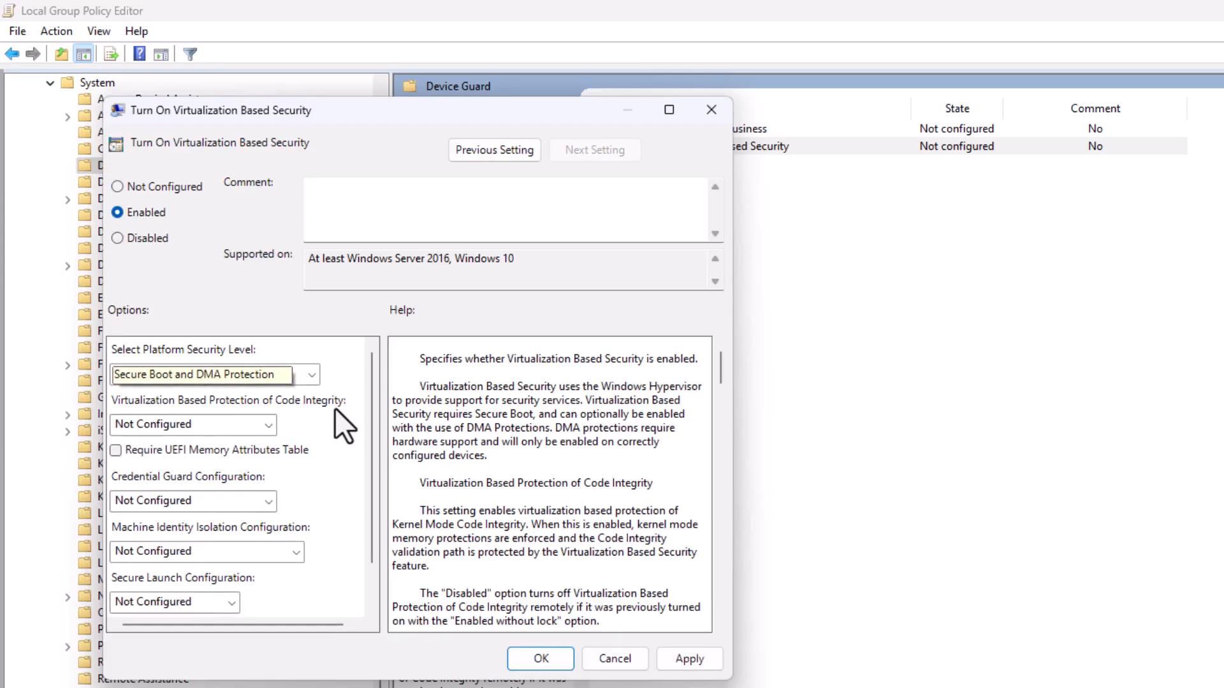
click(269, 425)
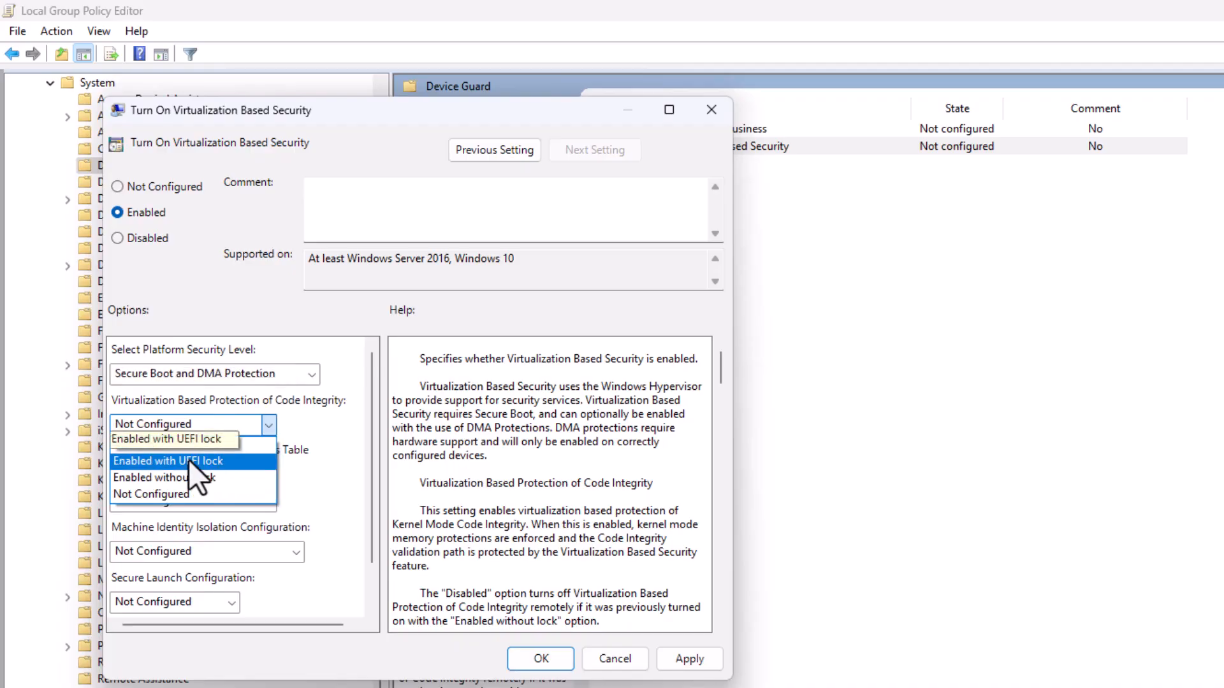
click(168, 460)
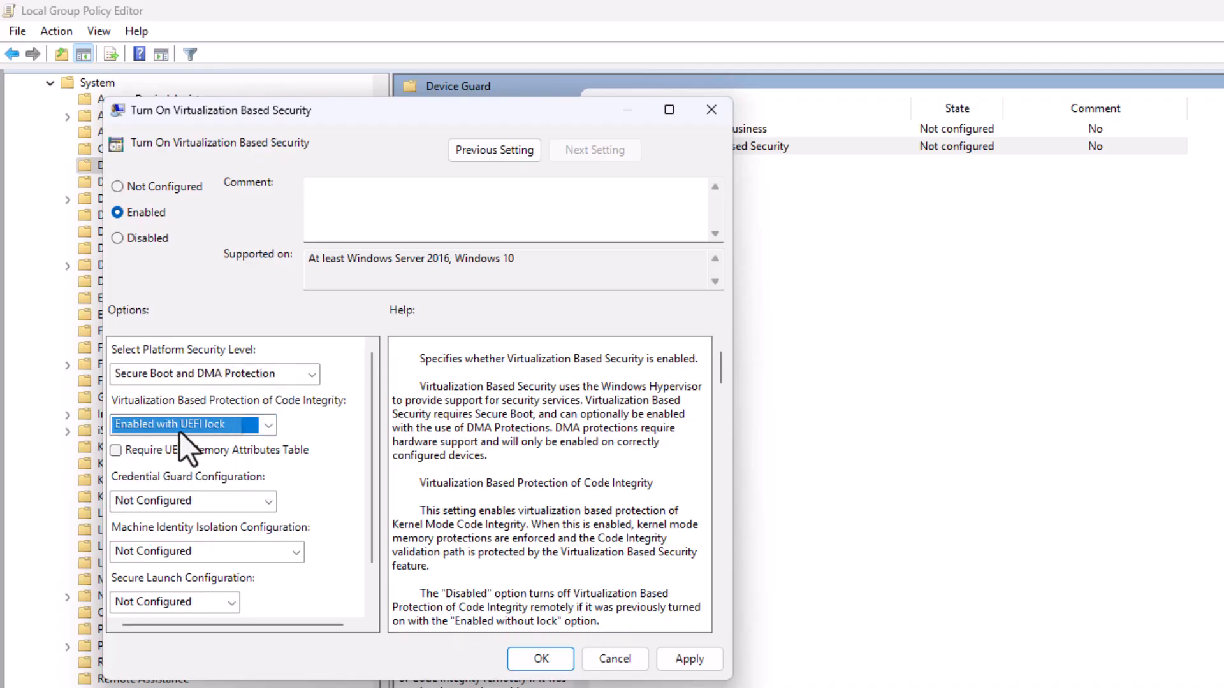
click(540, 658)
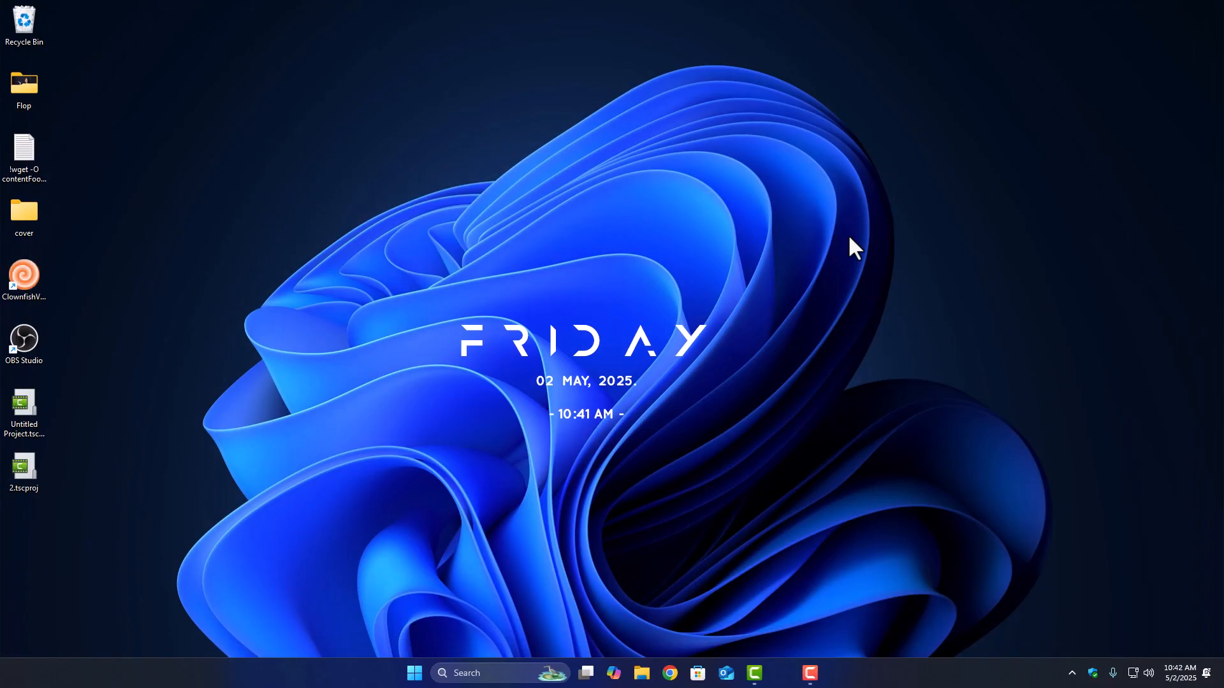
mouse_move(401, 257)
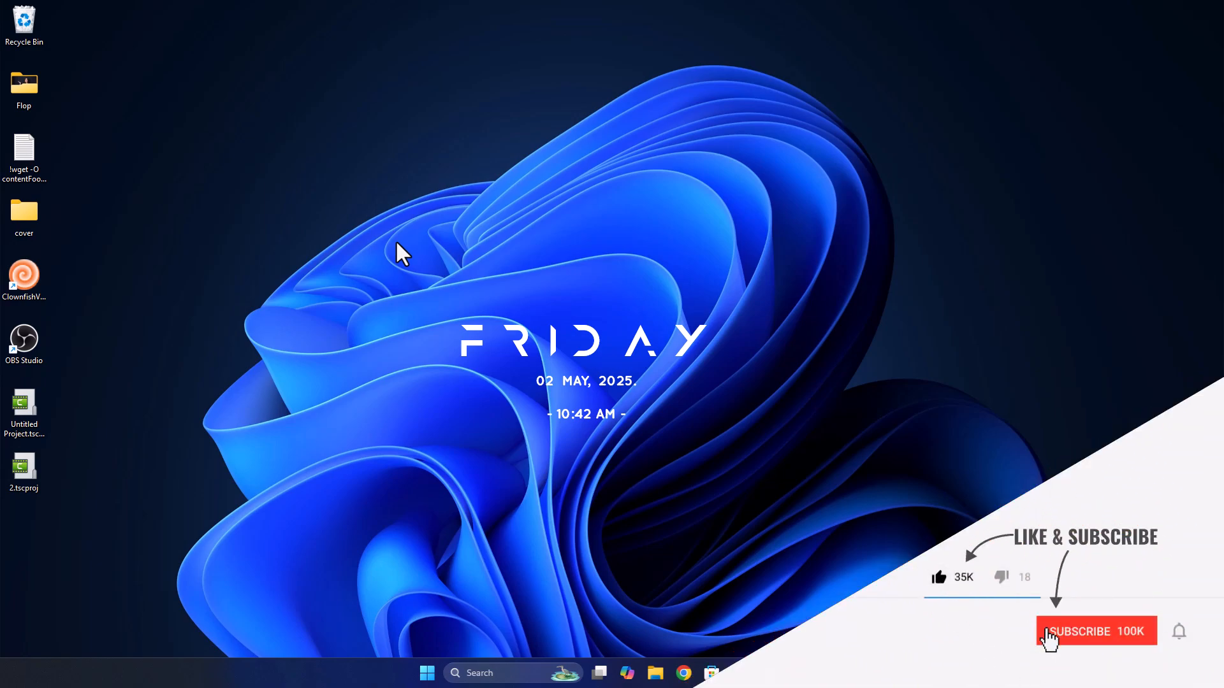
click(1095, 632)
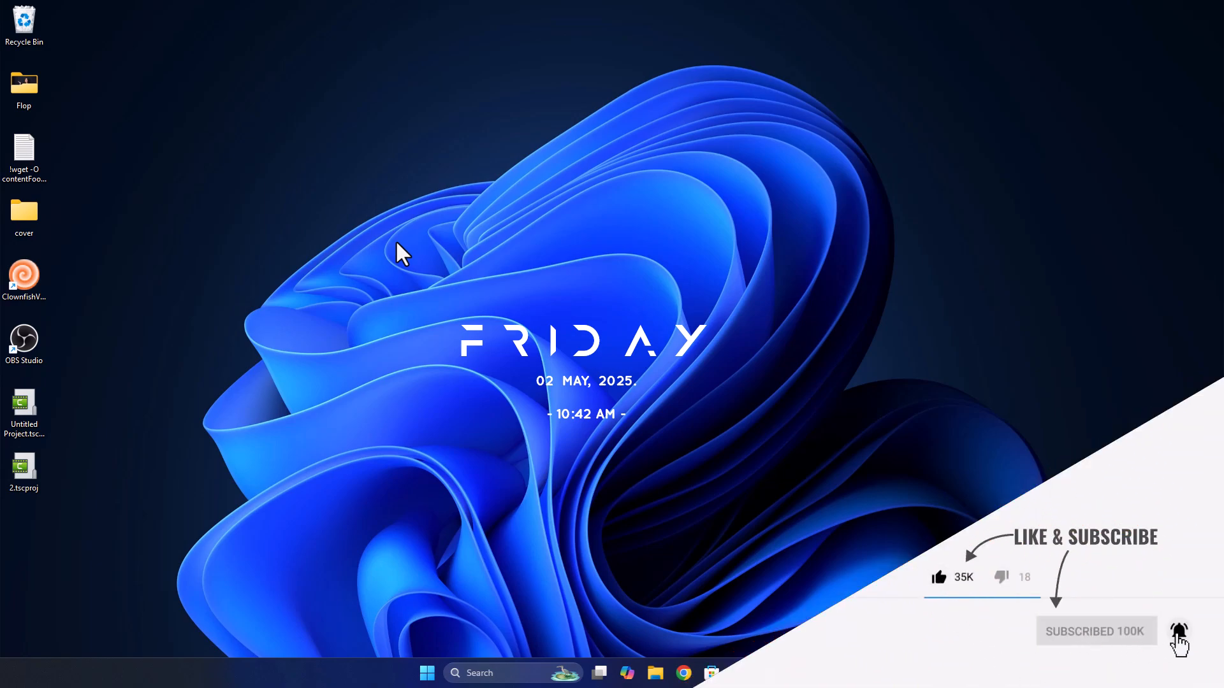